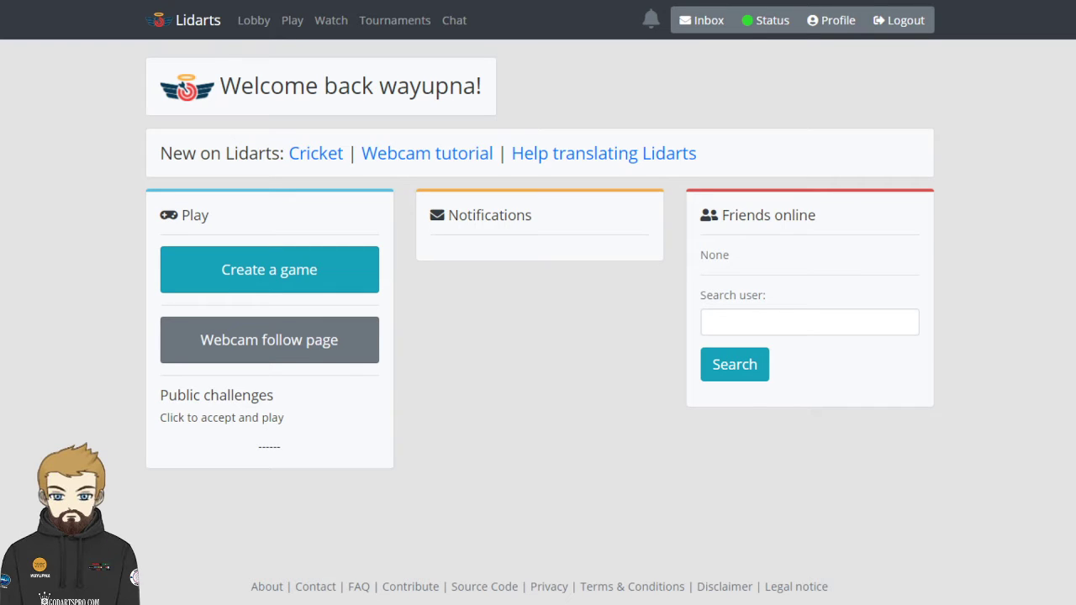
pyautogui.moveTo(380, 285)
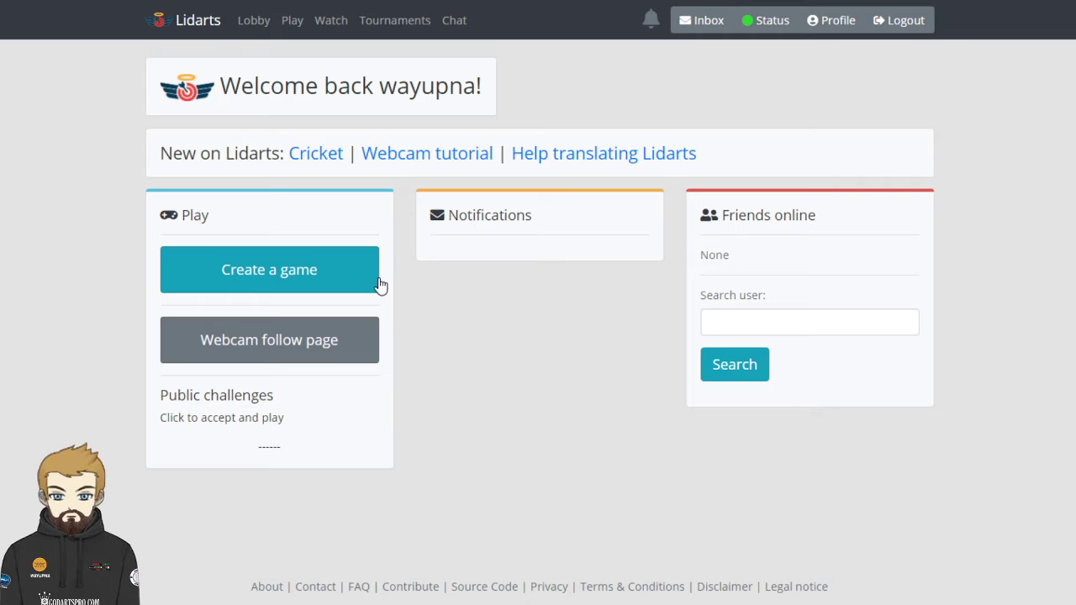
pyautogui.moveTo(733, 68)
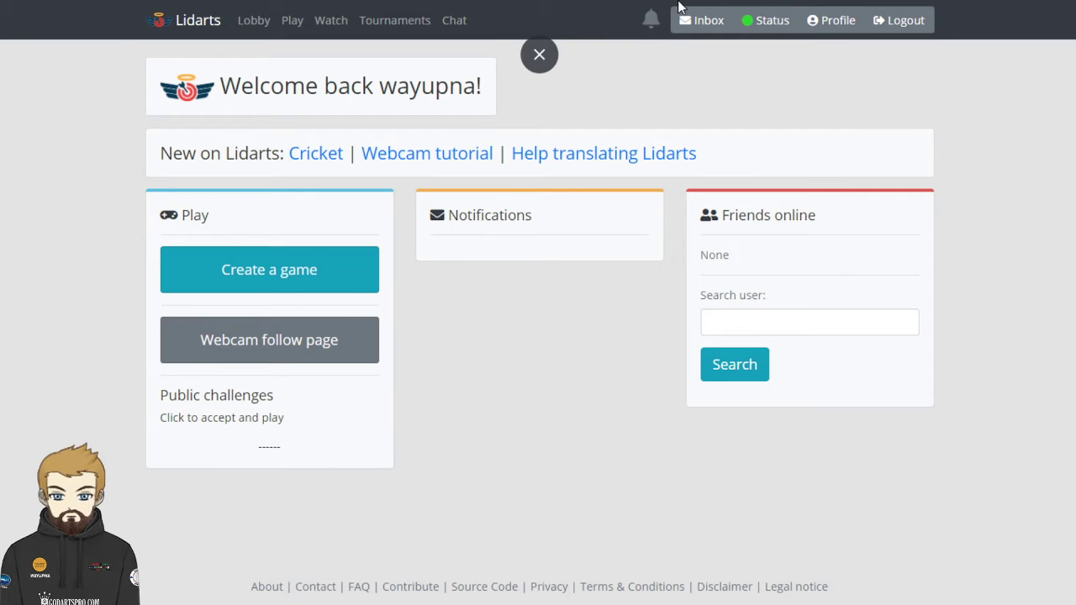
# Step: View my own profile's recent games, statistics and win-rate breakdown by opponent average
pyautogui.click(831, 19)
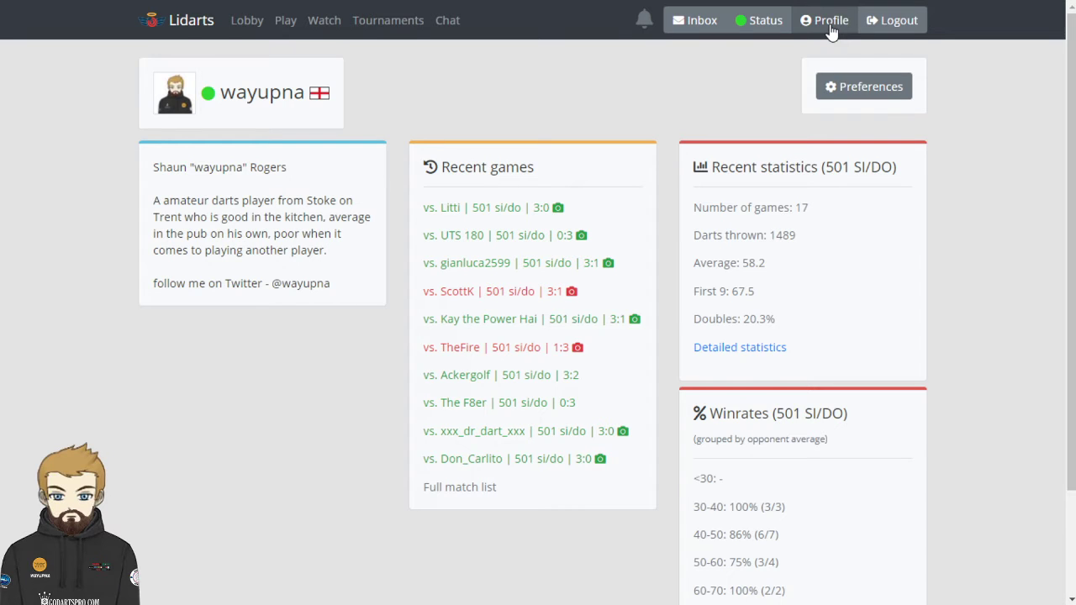
pyautogui.moveTo(588, 386)
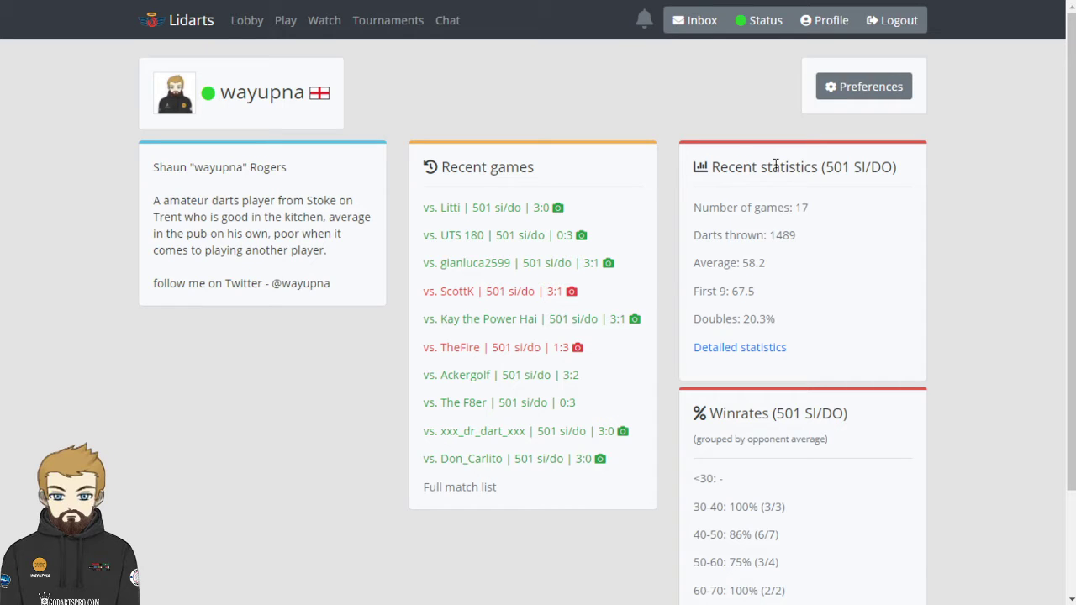
pyautogui.moveTo(853, 228)
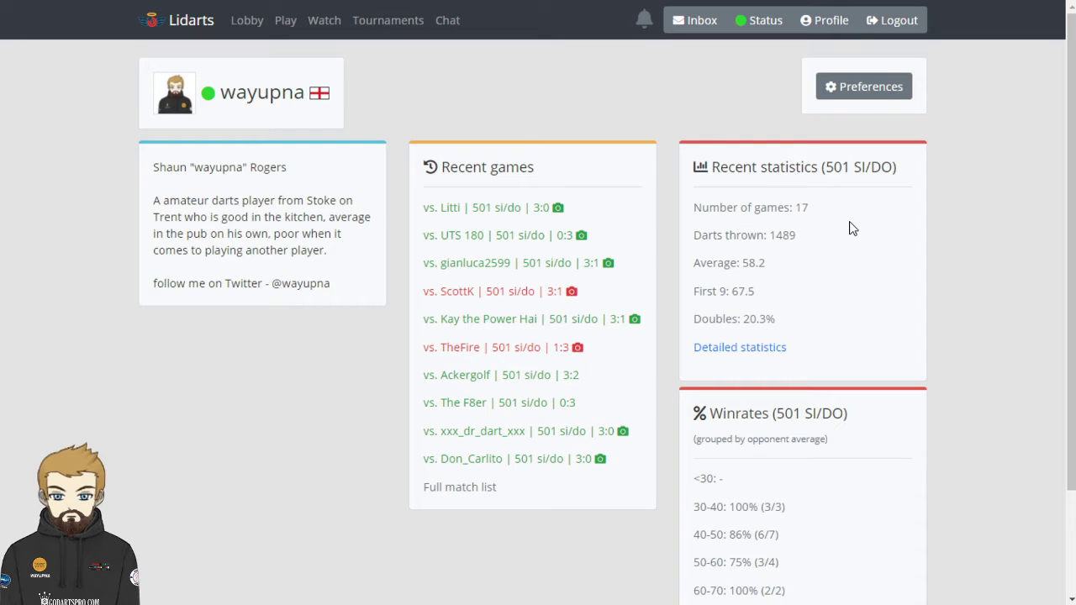
pyautogui.scroll(-3)
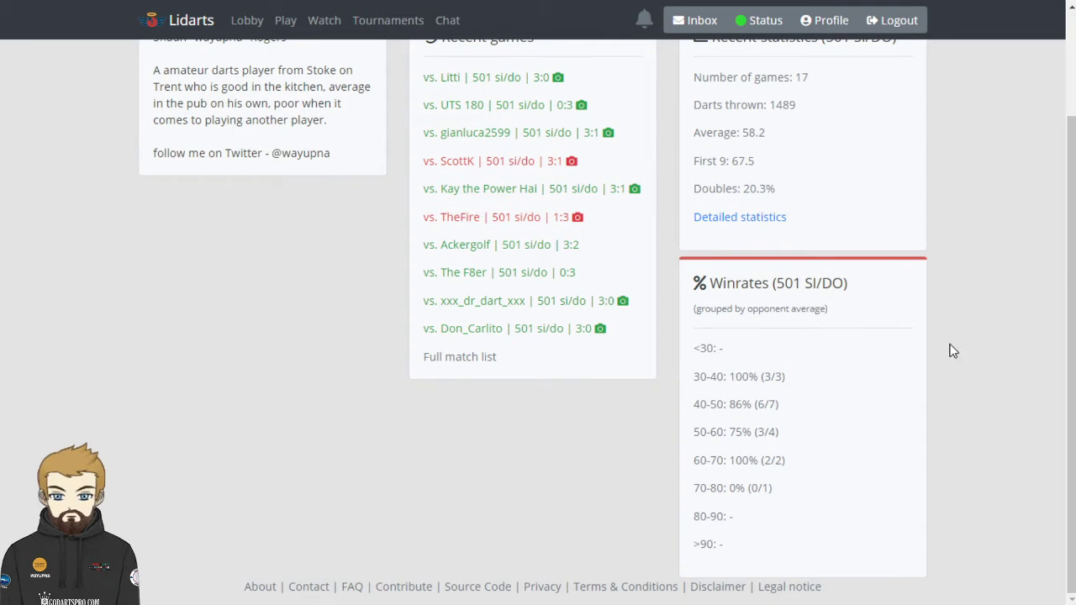
pyautogui.moveTo(961, 318)
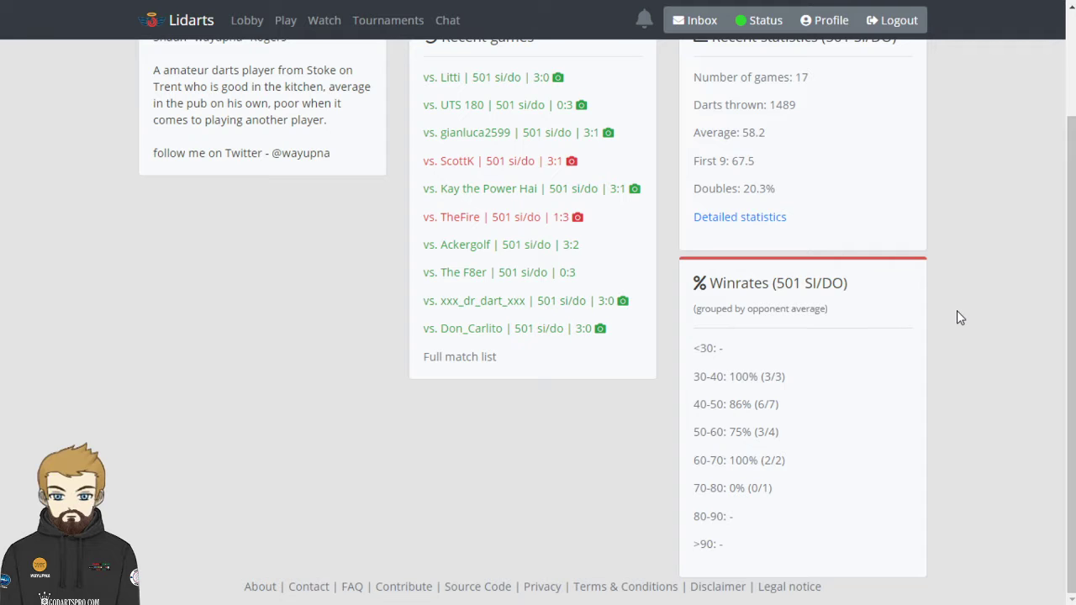
pyautogui.moveTo(760, 211)
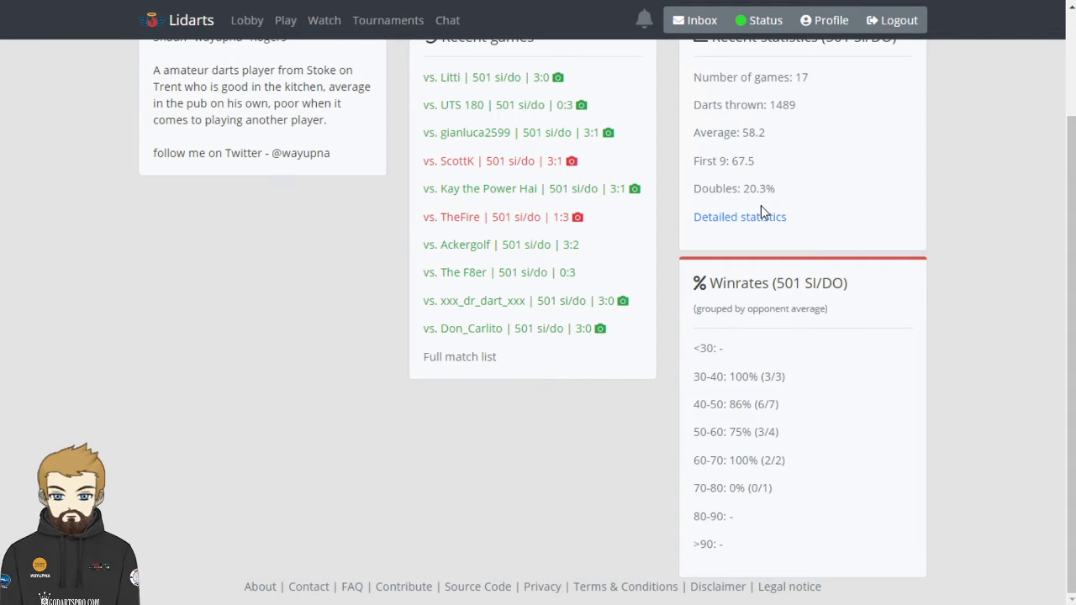
pyautogui.scroll(3)
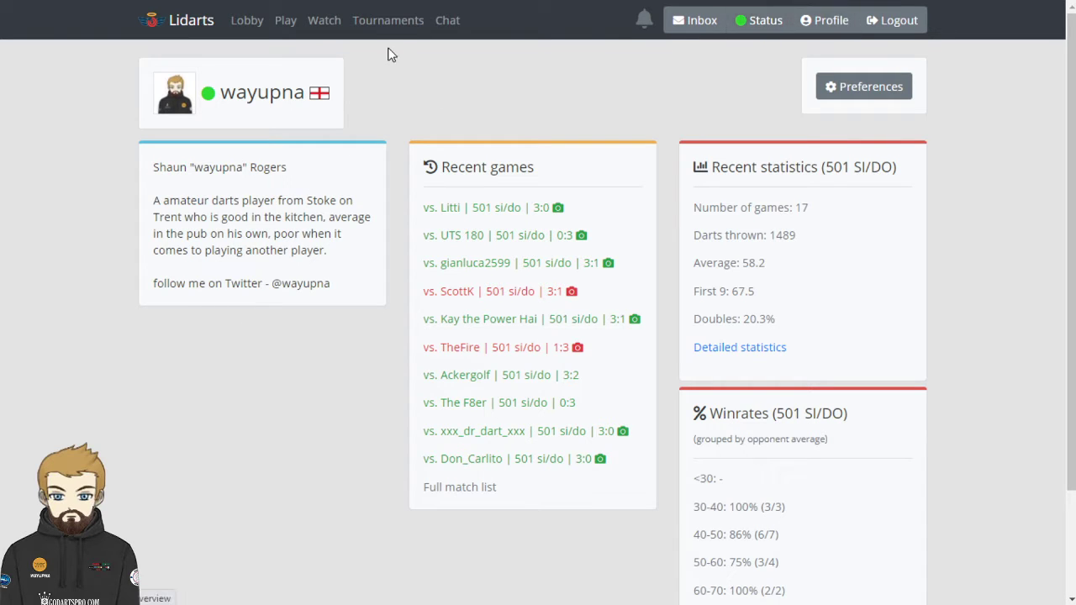
pyautogui.moveTo(205, 34)
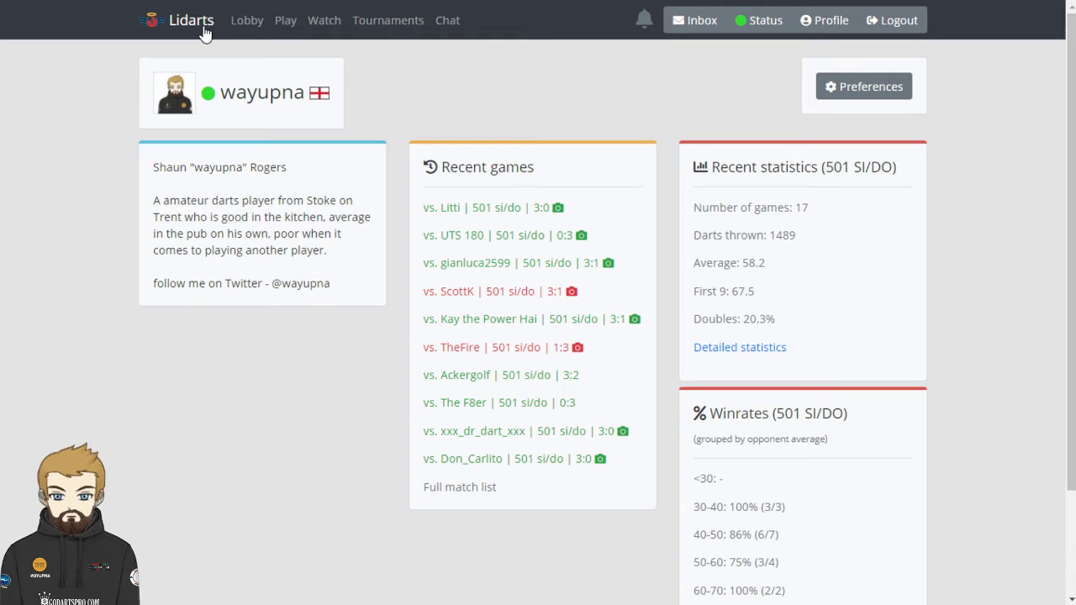
# Step: Go back to the Lidarts welcome page via the top-left logo
pyautogui.click(191, 19)
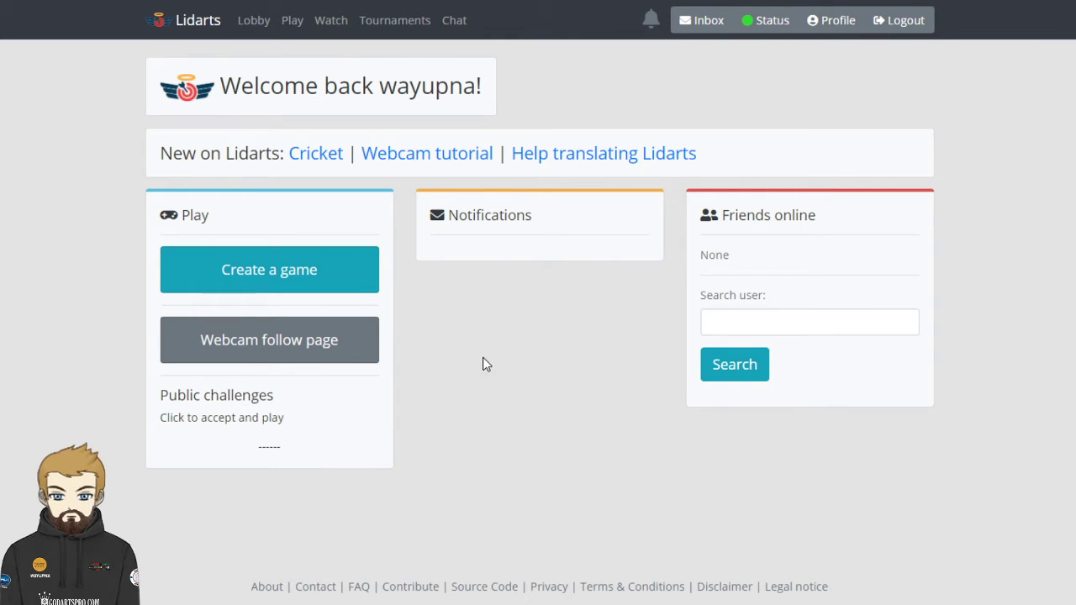
pyautogui.moveTo(483, 381)
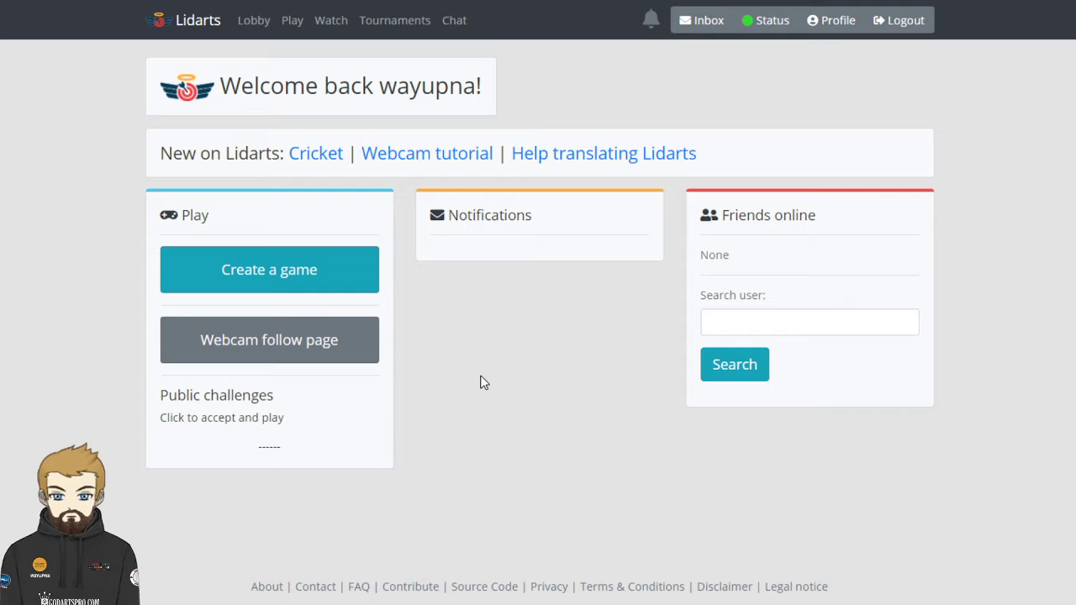
pyautogui.moveTo(285, 347)
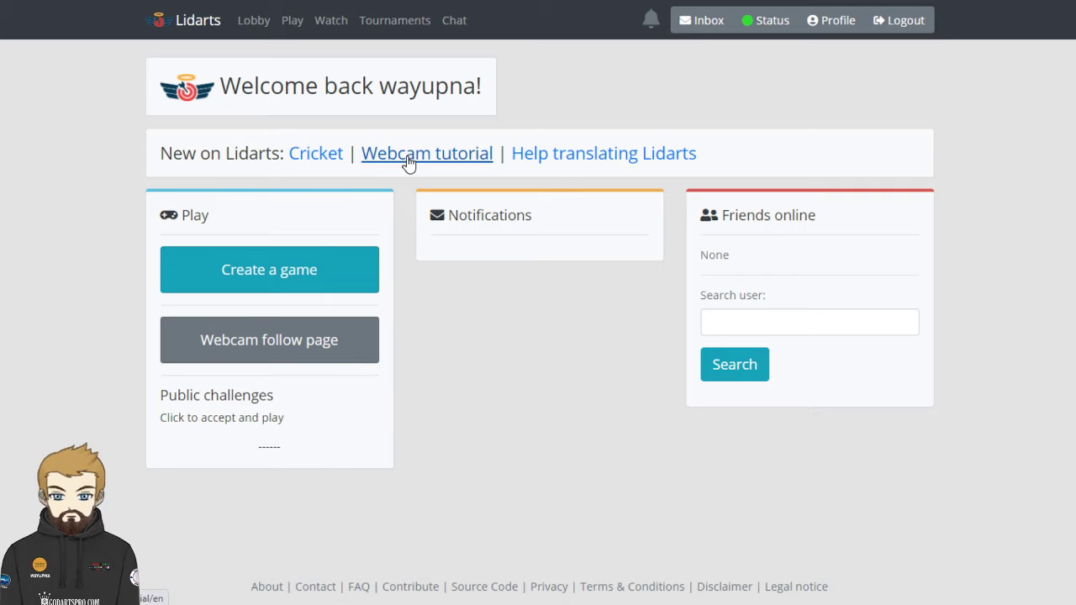
# Step: Read the Webcam tutorial through to its tablet-plus-smartphone section
pyautogui.click(426, 153)
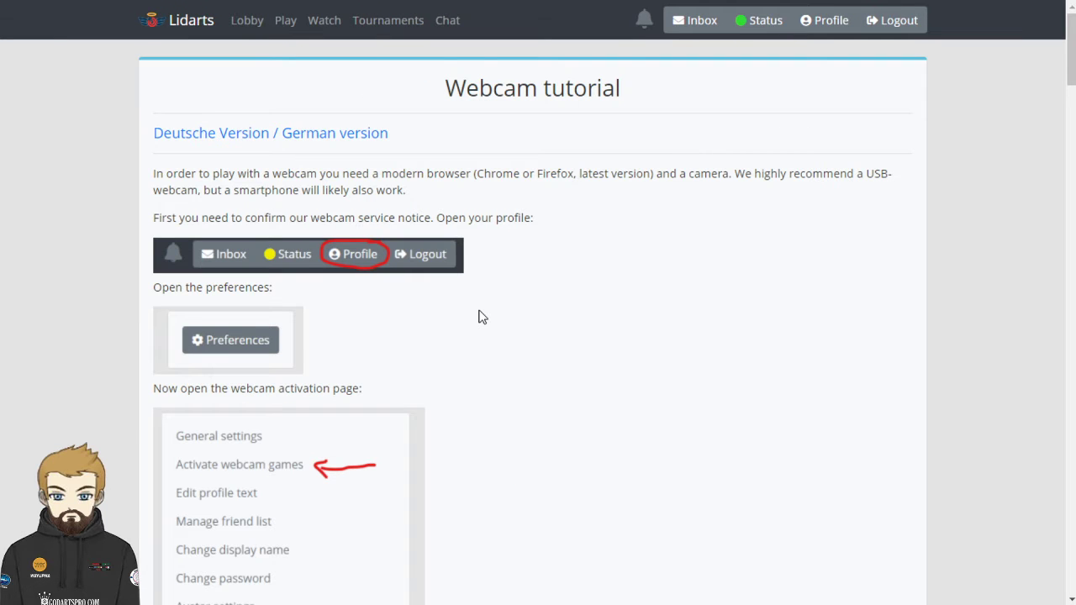
pyautogui.moveTo(543, 256)
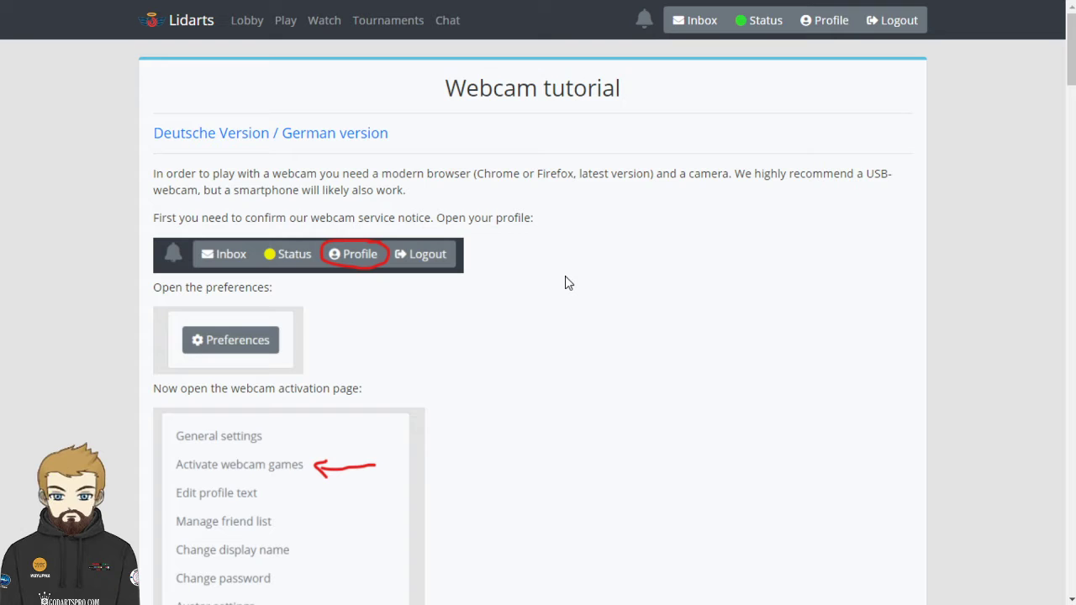
pyautogui.scroll(-3)
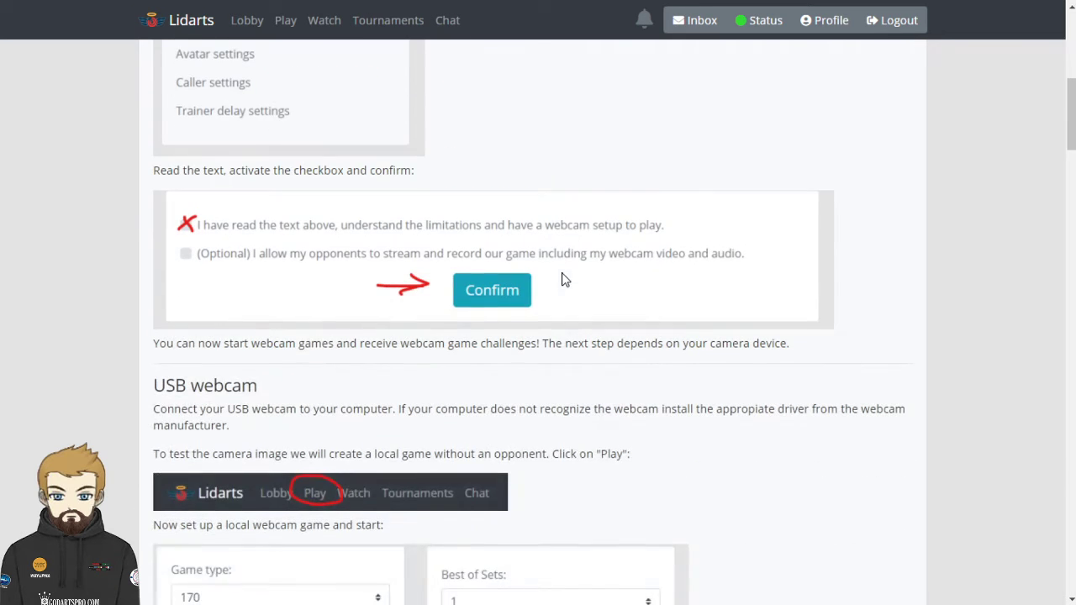
pyautogui.scroll(-3)
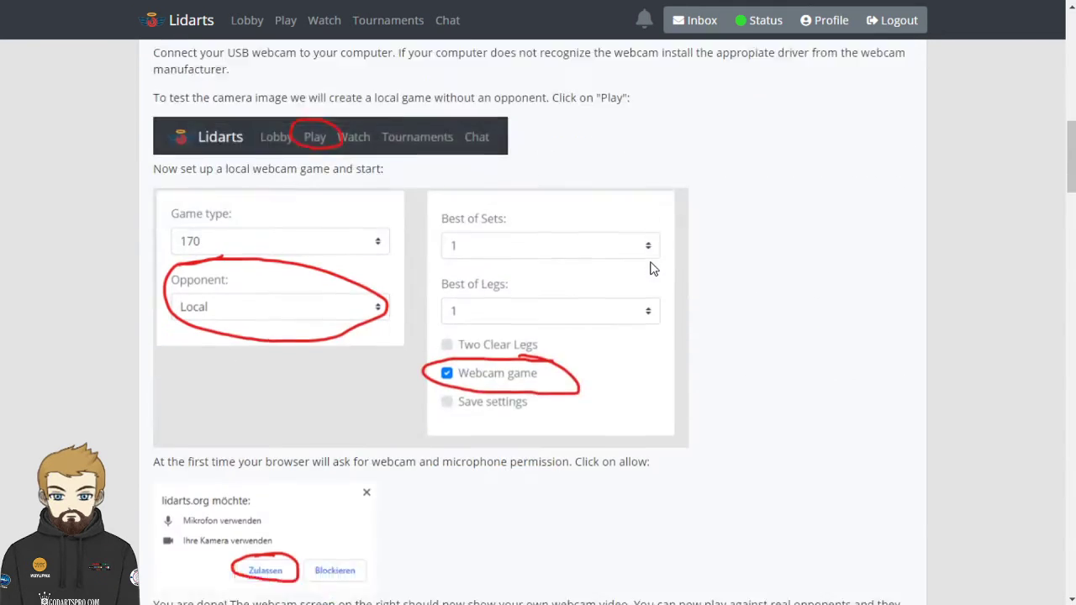
pyautogui.scroll(-3)
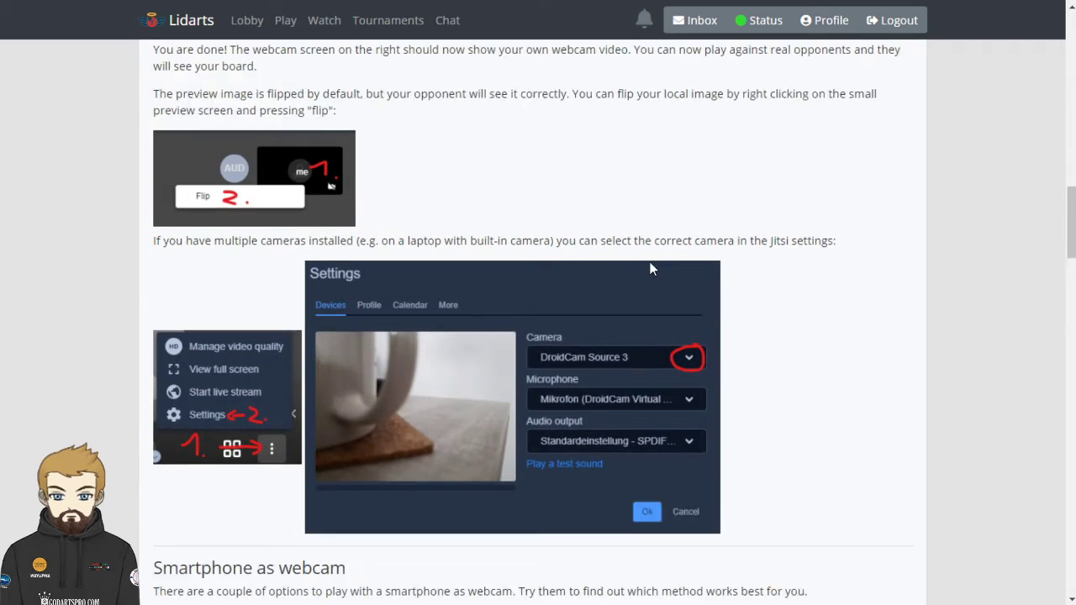
pyautogui.scroll(-3)
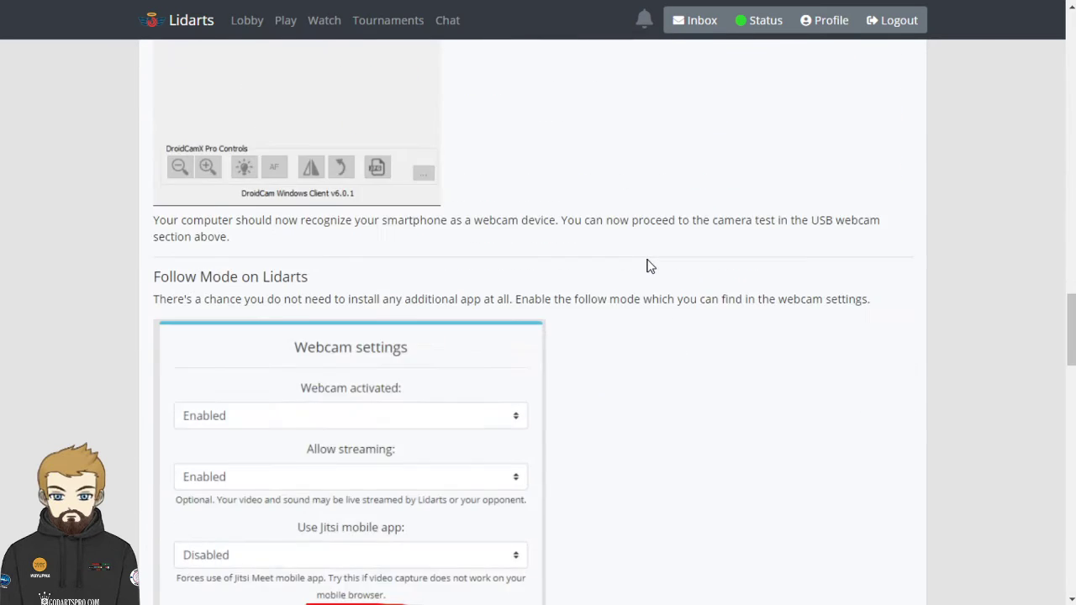
pyautogui.scroll(-3)
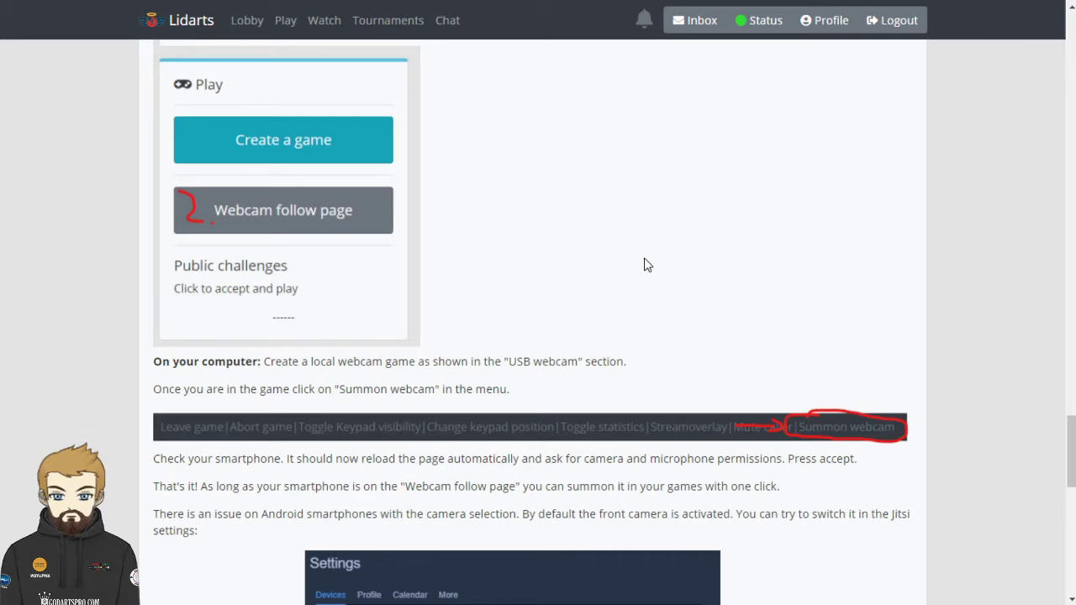
pyautogui.scroll(-3)
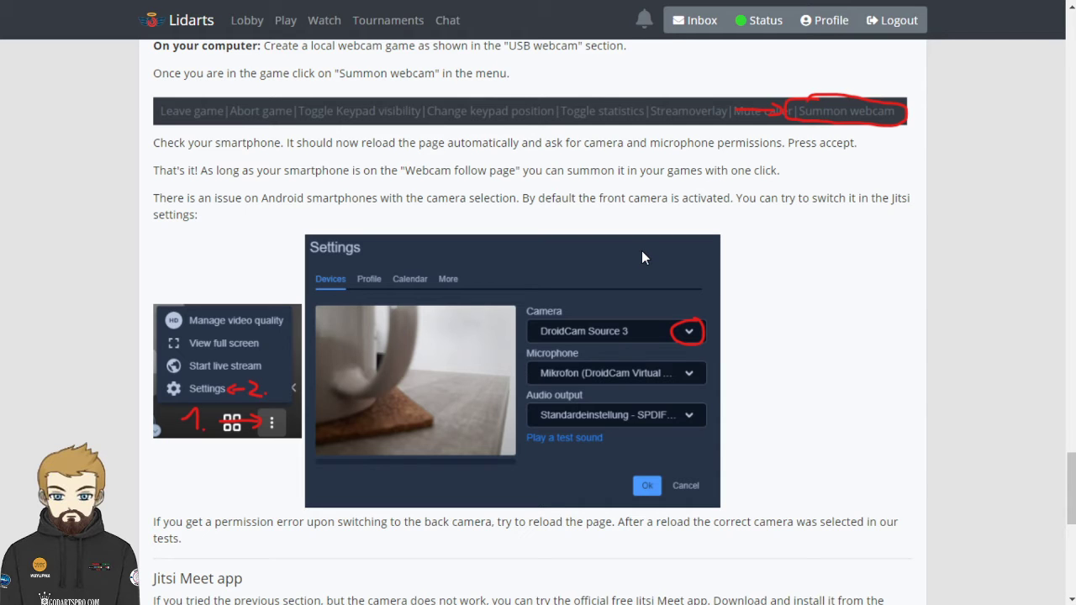
pyautogui.scroll(-3)
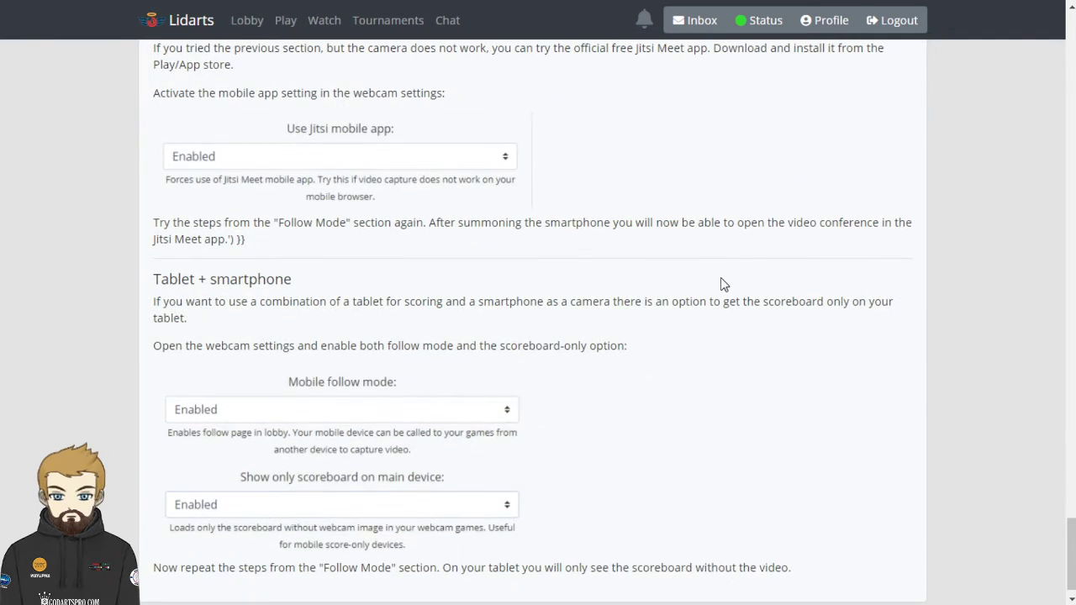
pyautogui.moveTo(714, 277)
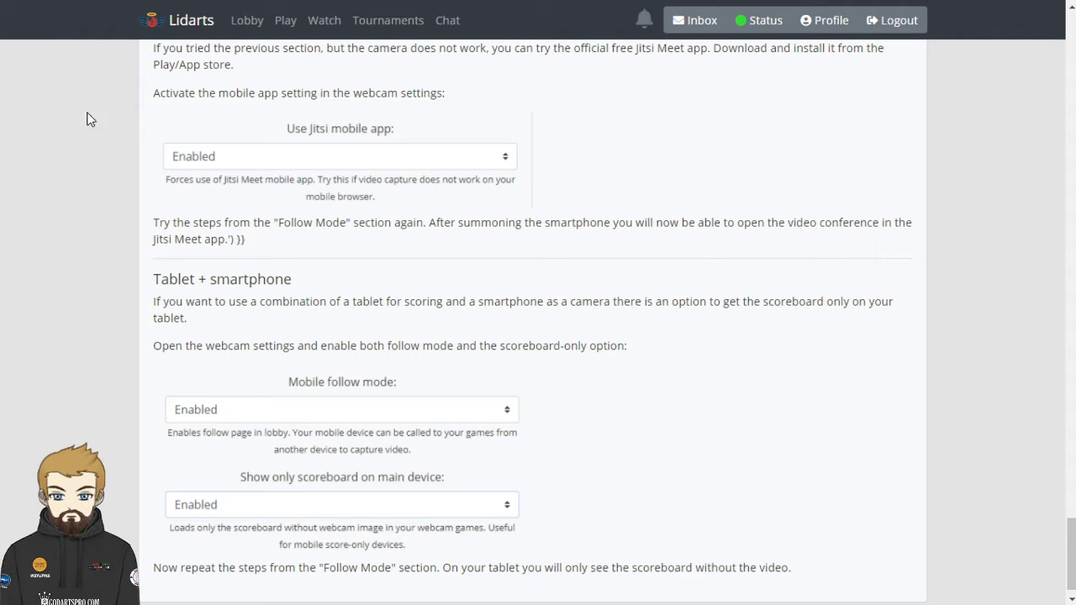
pyautogui.moveTo(634, 445)
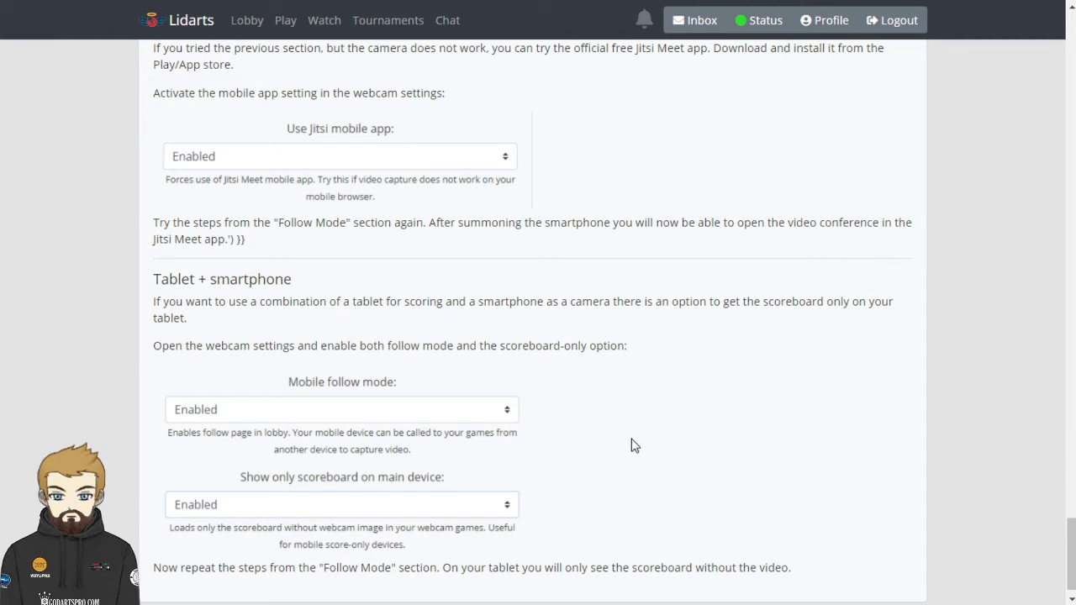
pyautogui.moveTo(588, 449)
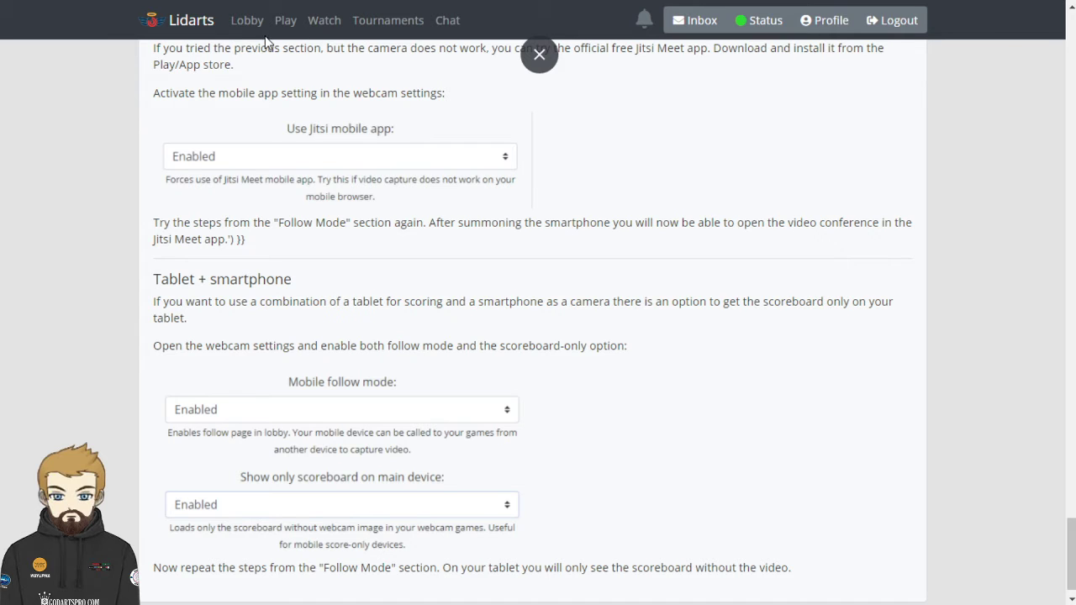
pyautogui.click(190, 20)
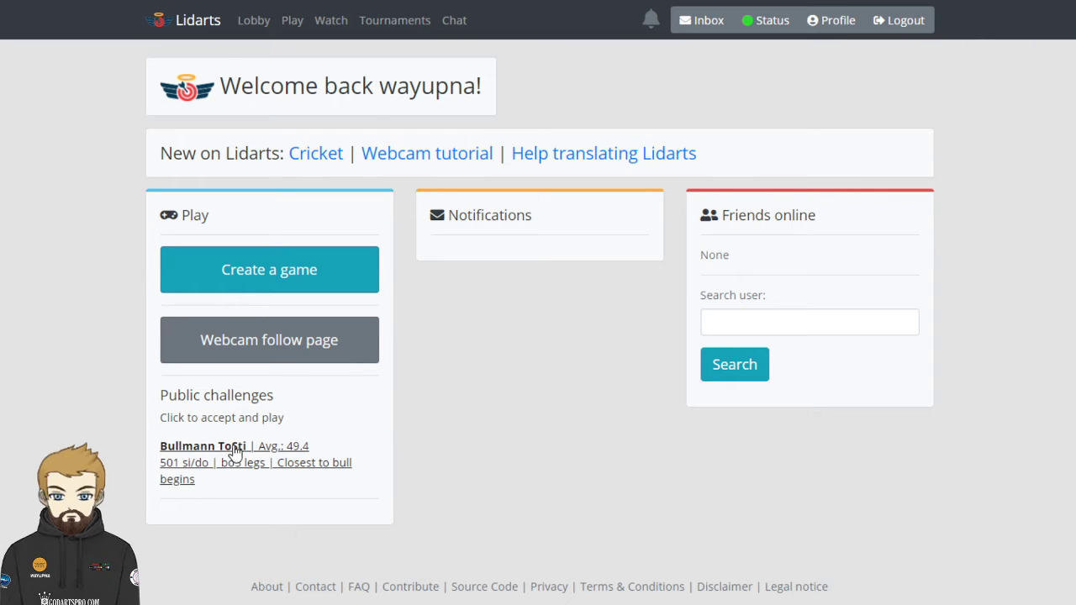
pyautogui.moveTo(255, 449)
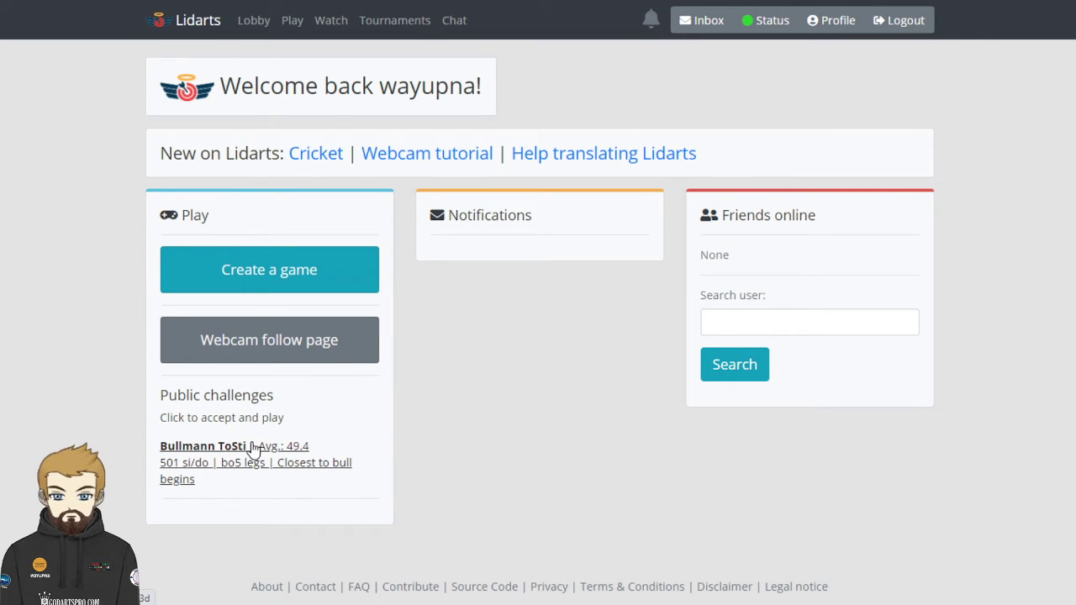
pyautogui.moveTo(183, 469)
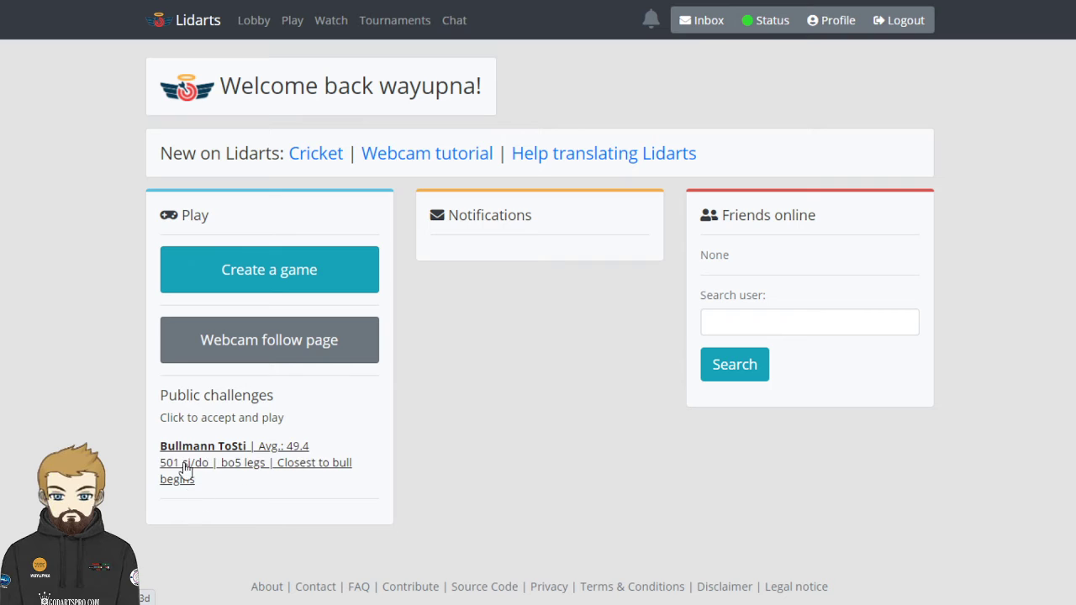
pyautogui.moveTo(208, 466)
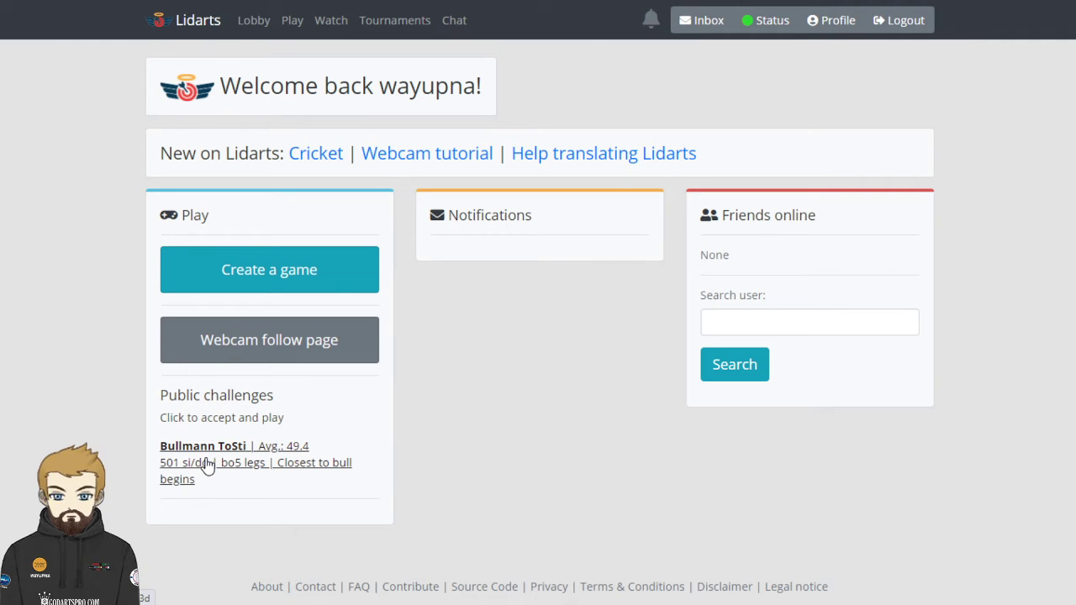
pyautogui.moveTo(272, 487)
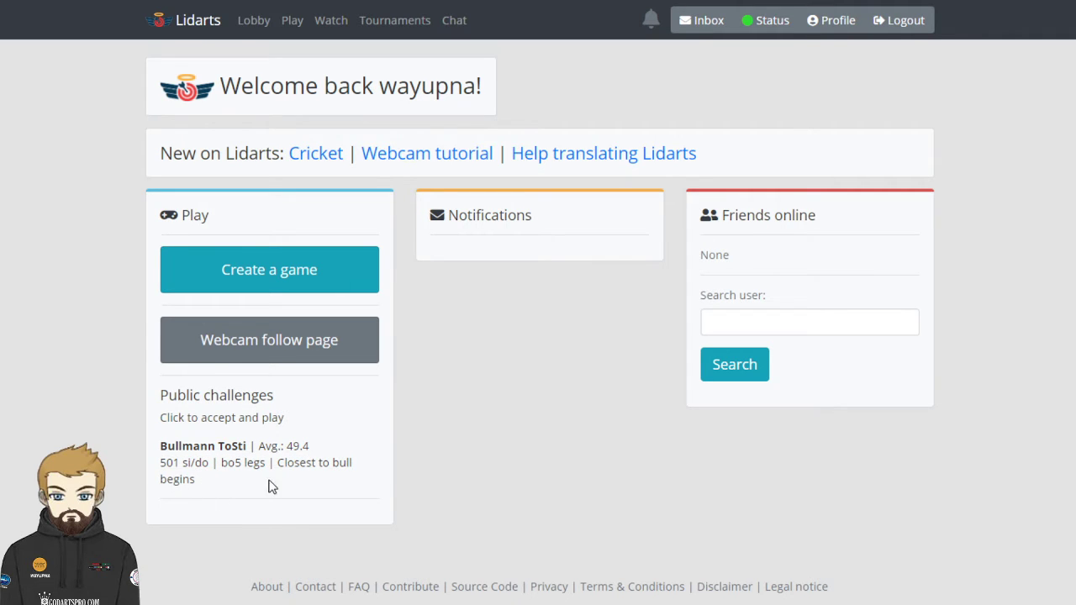
pyautogui.moveTo(260, 487)
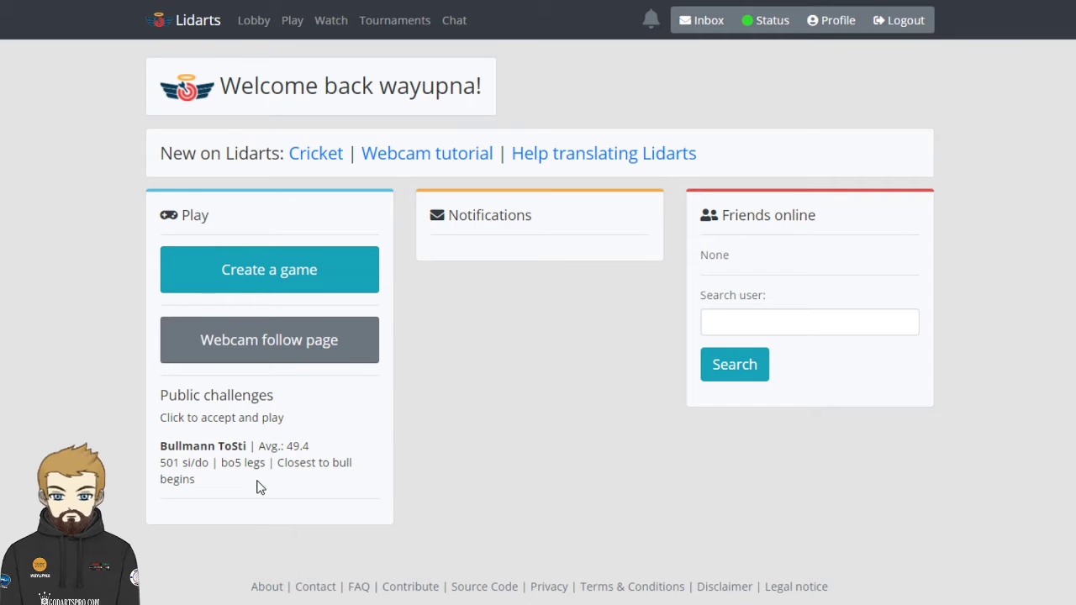
pyautogui.moveTo(285, 177)
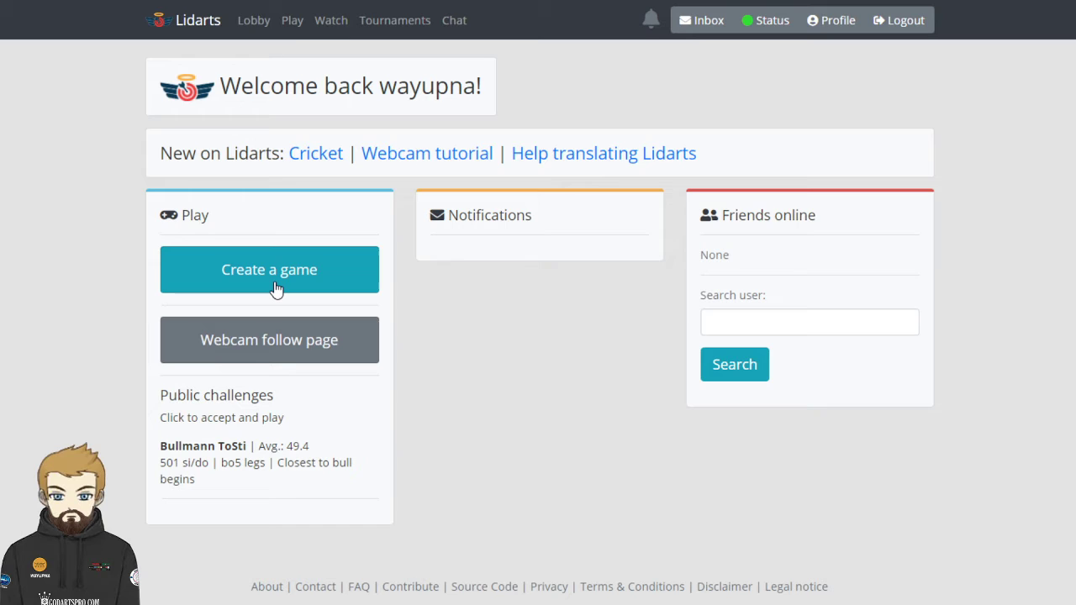
# Step: Start a new game keeping X01 mode, 501 game type and an Online opponent
pyautogui.click(269, 268)
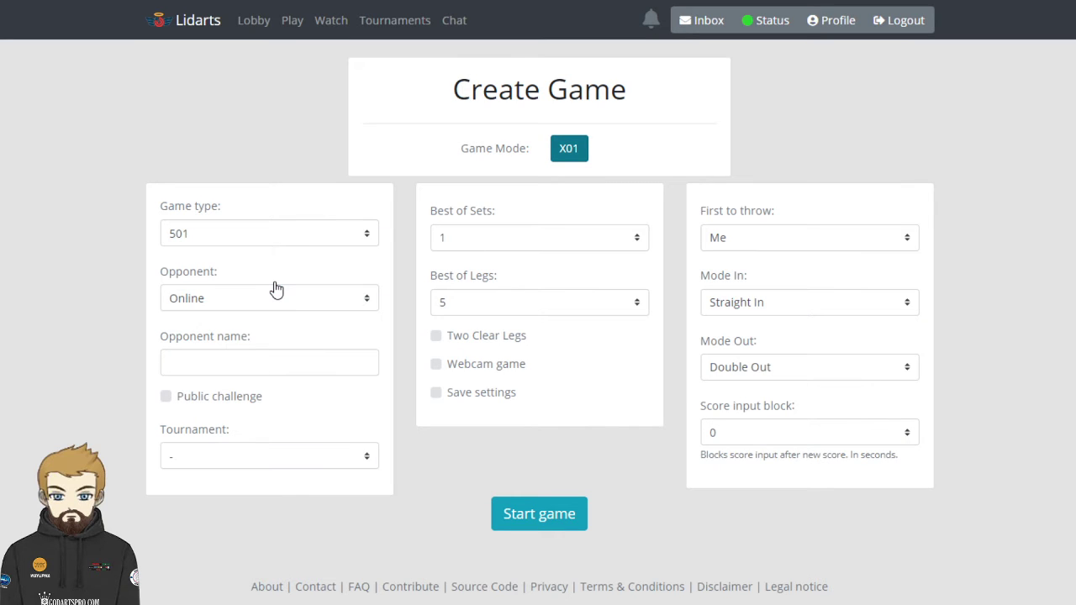
pyautogui.moveTo(695, 52)
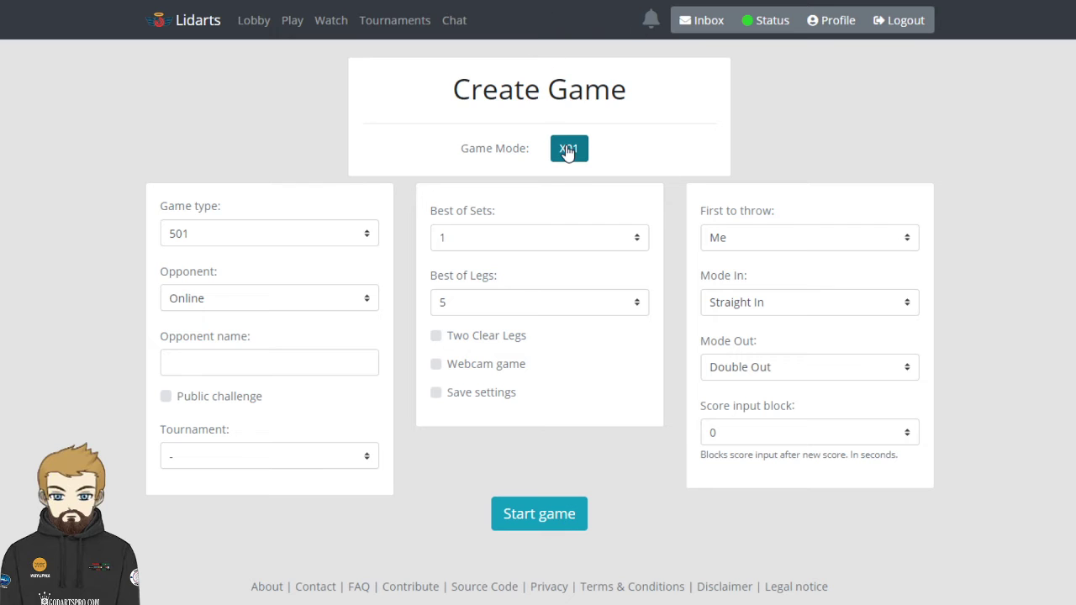
pyautogui.click(568, 148)
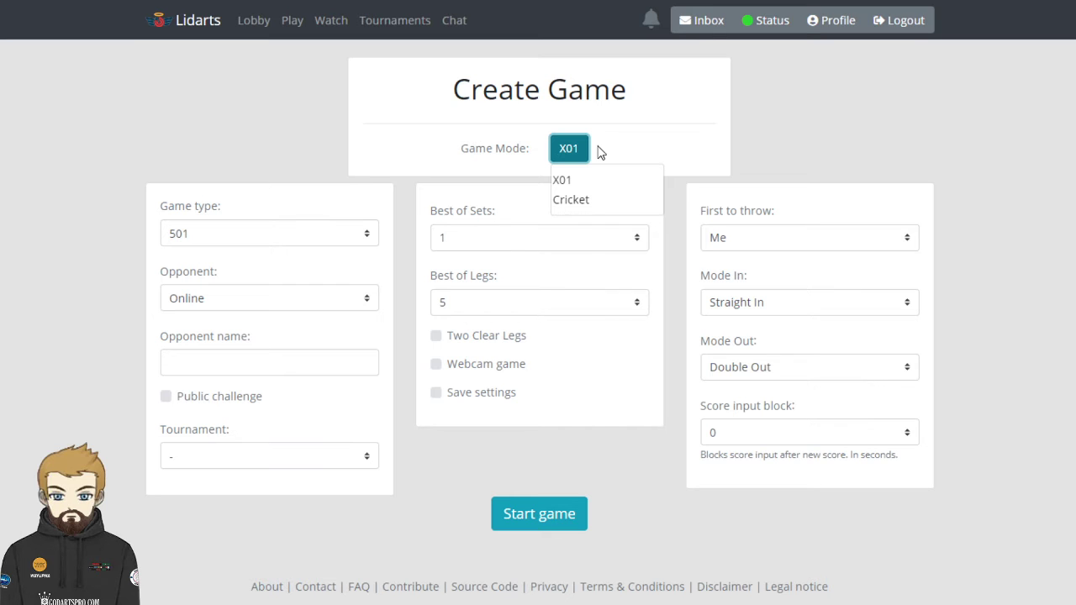
pyautogui.click(267, 233)
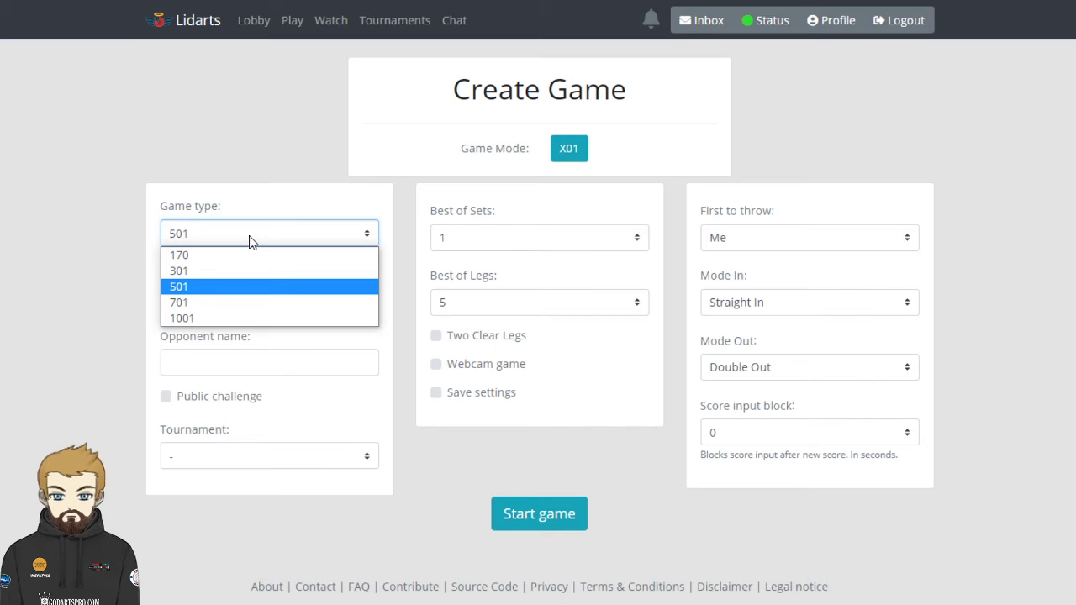
pyautogui.click(179, 286)
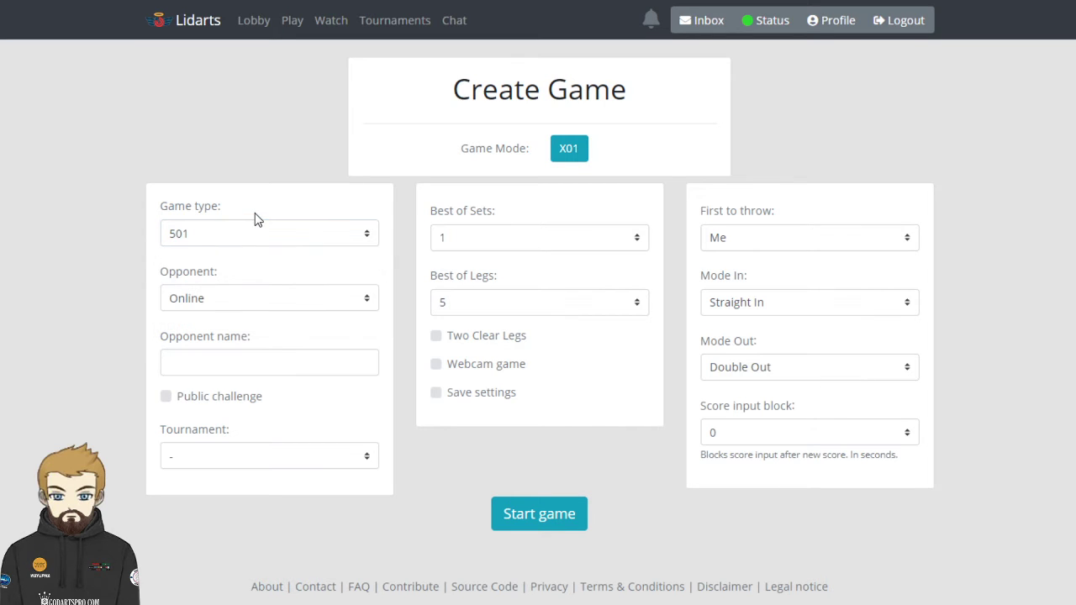
pyautogui.click(269, 297)
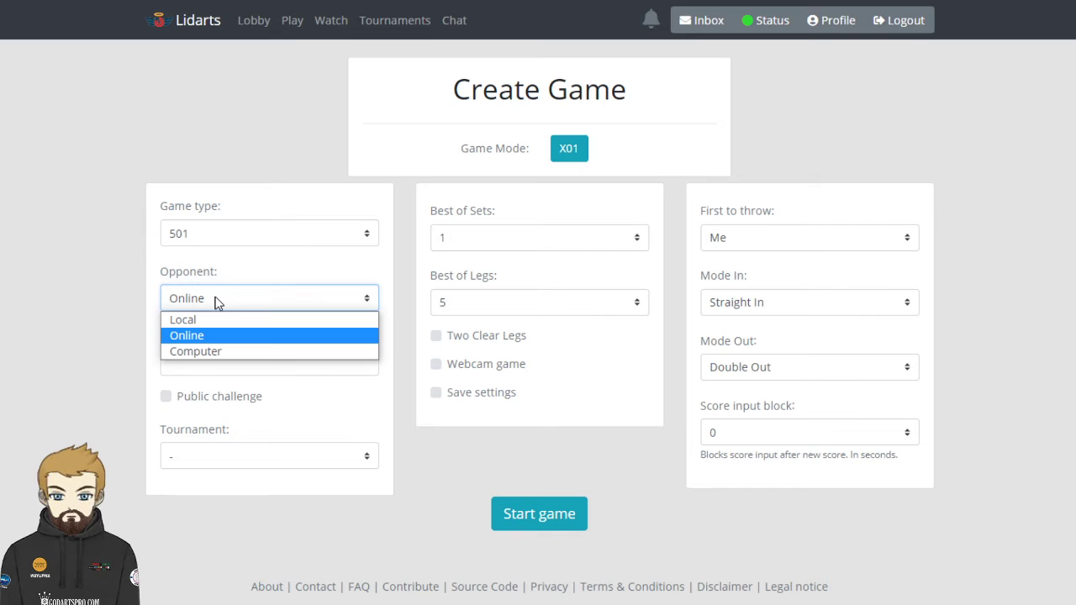
pyautogui.click(187, 334)
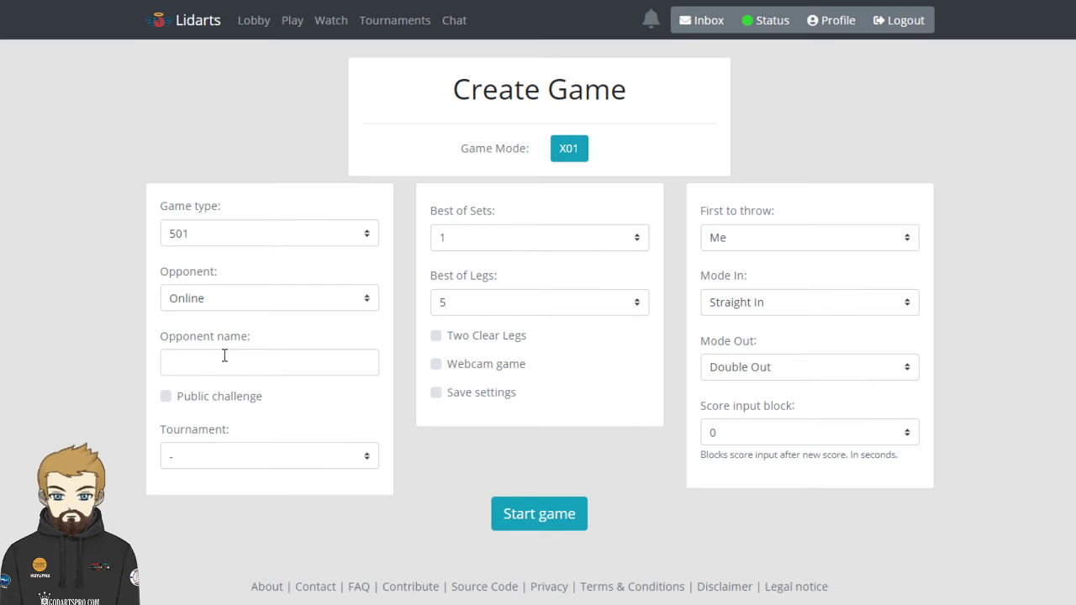
pyautogui.click(269, 363)
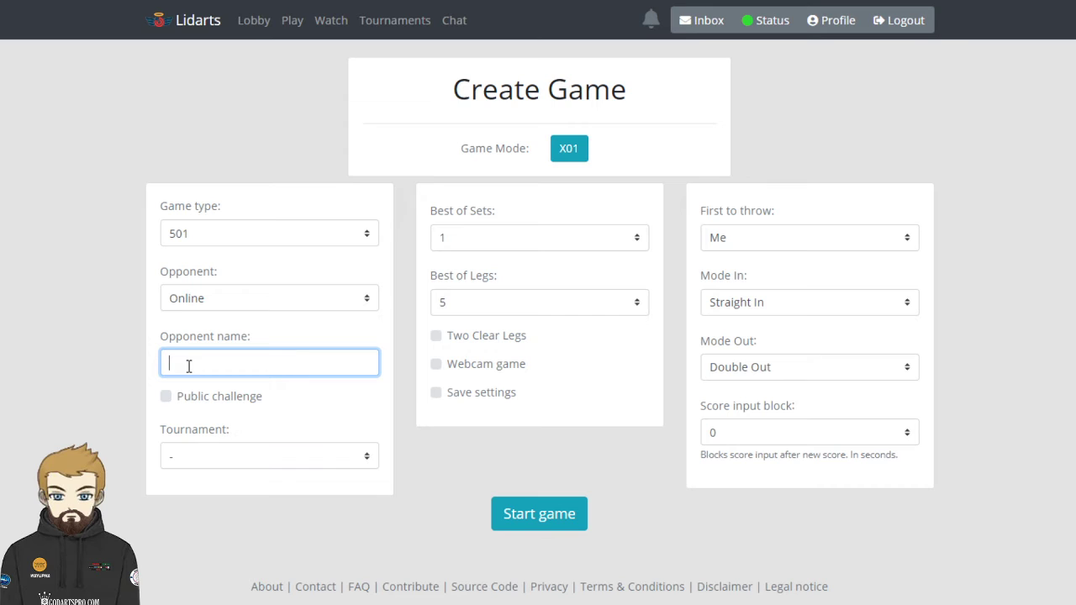
pyautogui.moveTo(278, 330)
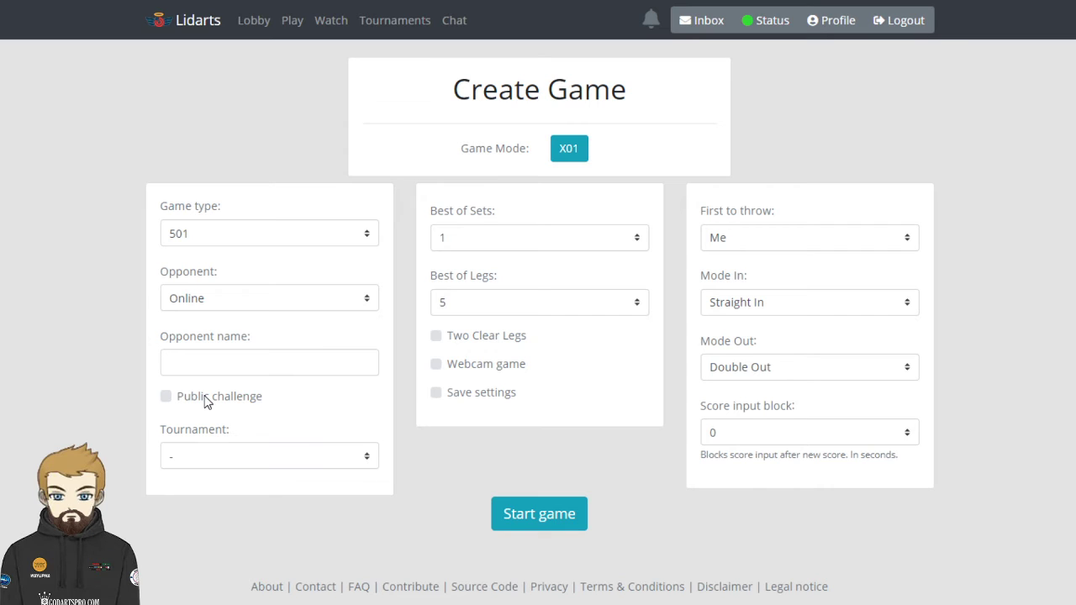
pyautogui.moveTo(231, 445)
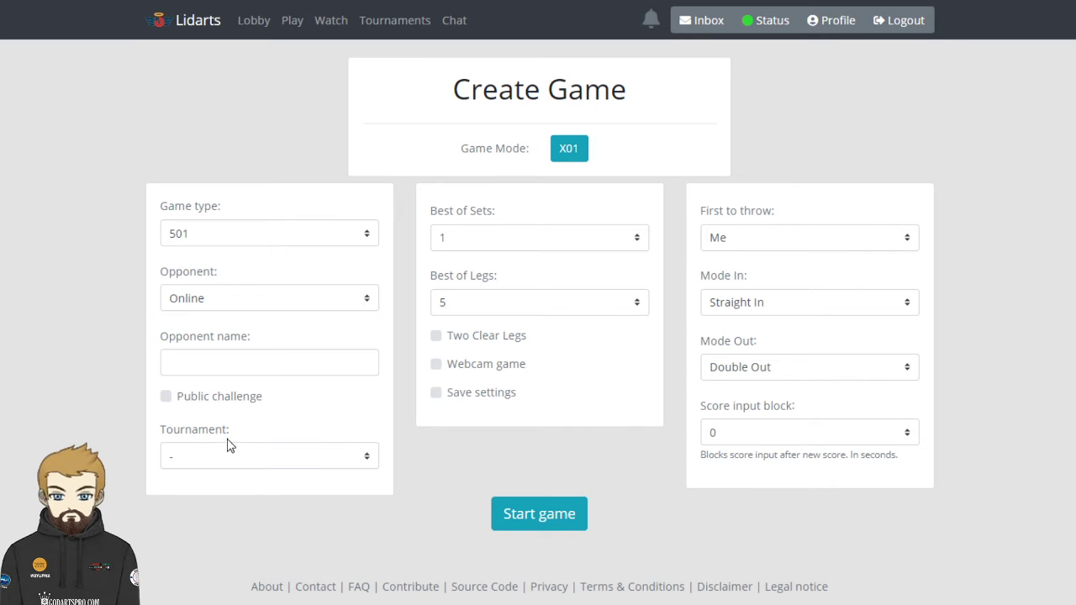
# Step: Leave the game outside any tournament and mark it as a public challenge
pyautogui.click(269, 456)
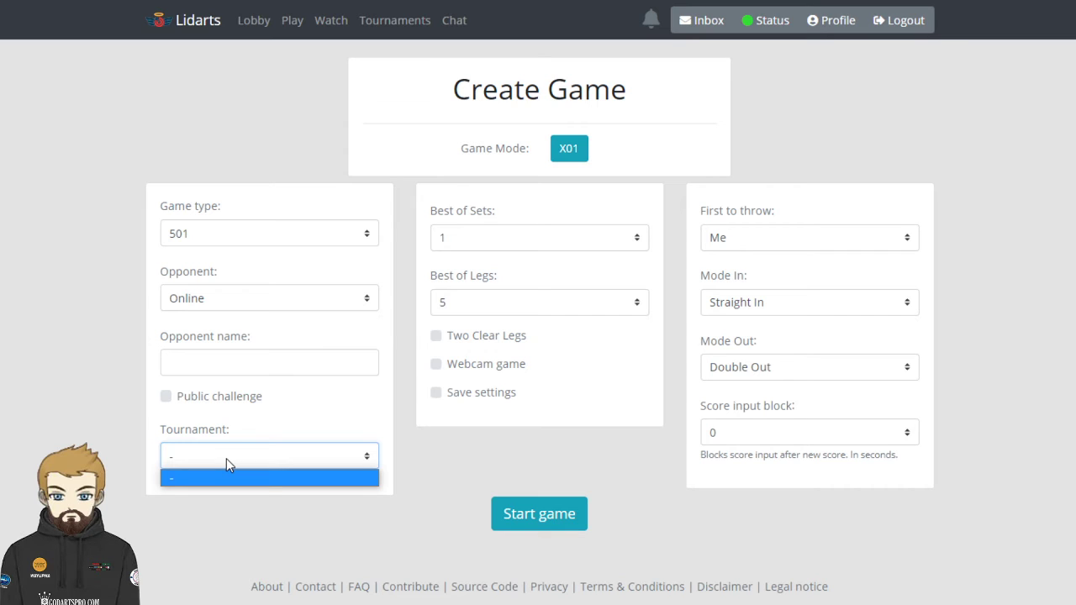
pyautogui.moveTo(277, 429)
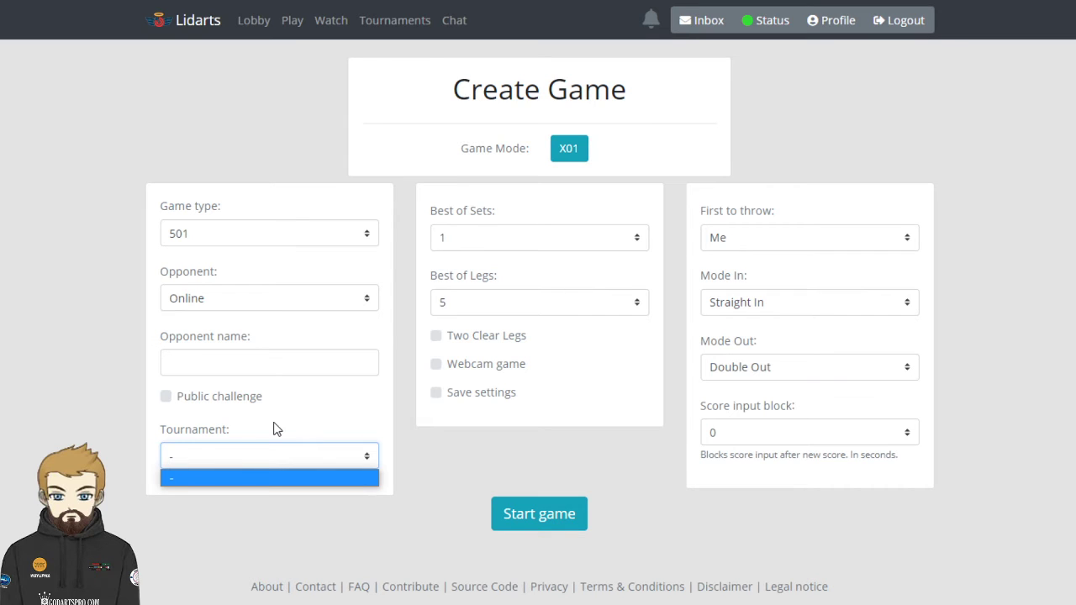
pyautogui.click(269, 455)
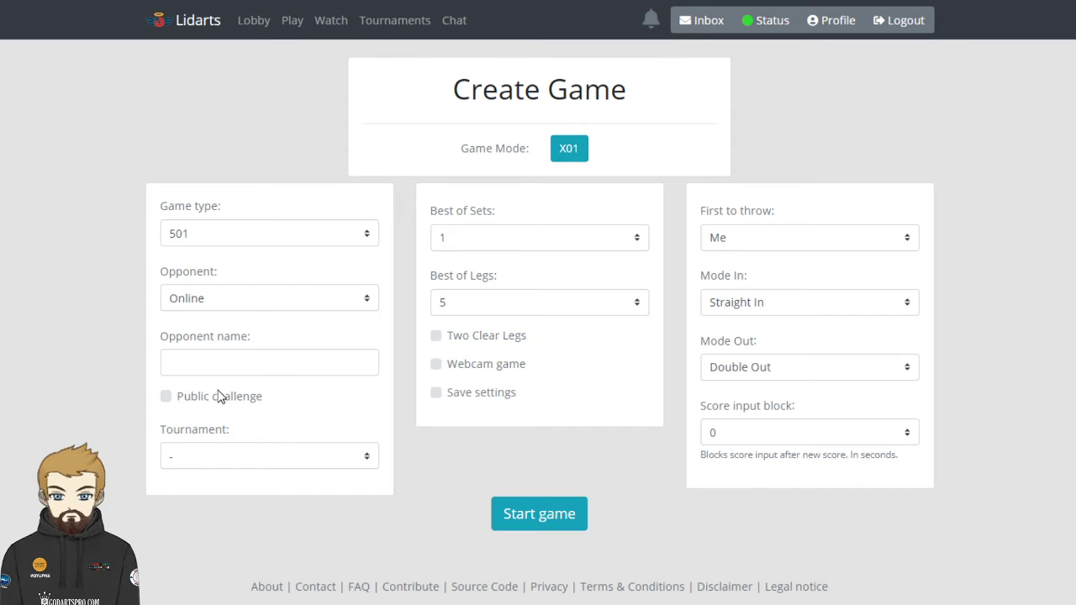
pyautogui.click(166, 396)
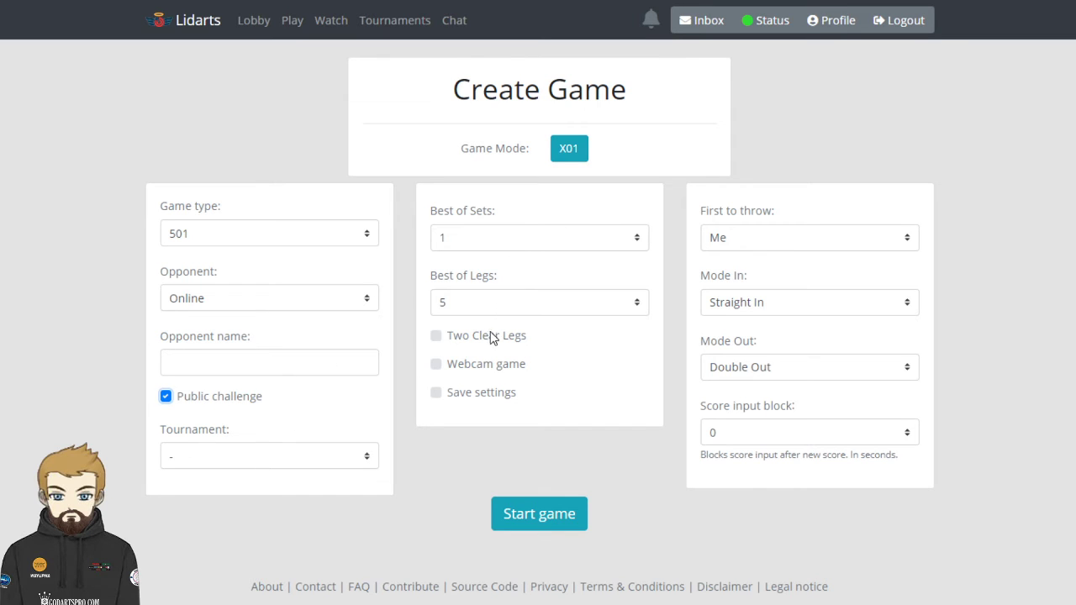
# Step: Keep best of 1 set and 5 legs, leaving the webcam game option off
pyautogui.click(538, 237)
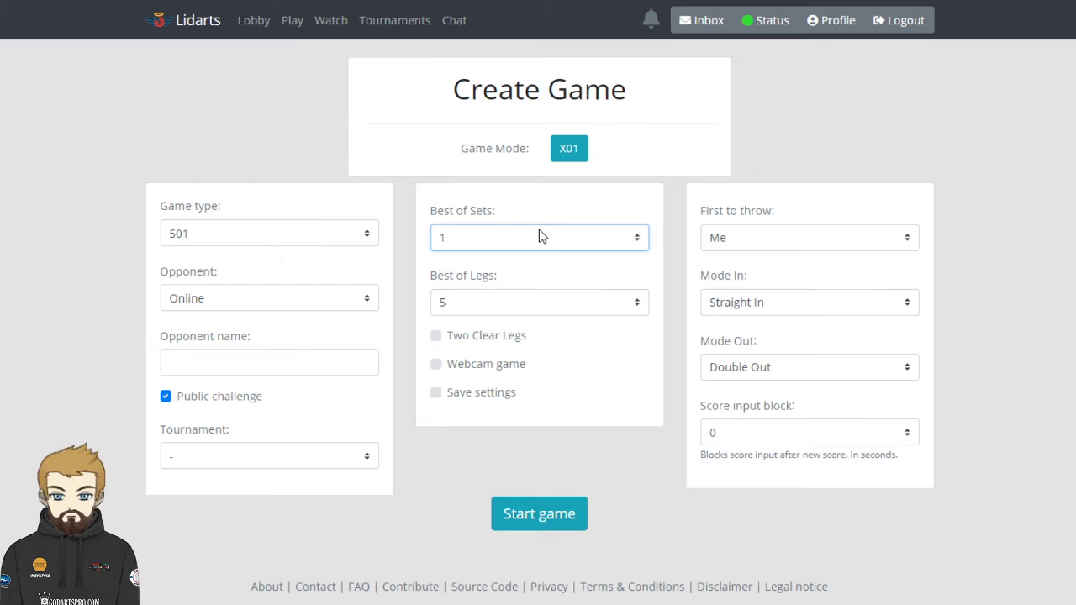
pyautogui.click(538, 301)
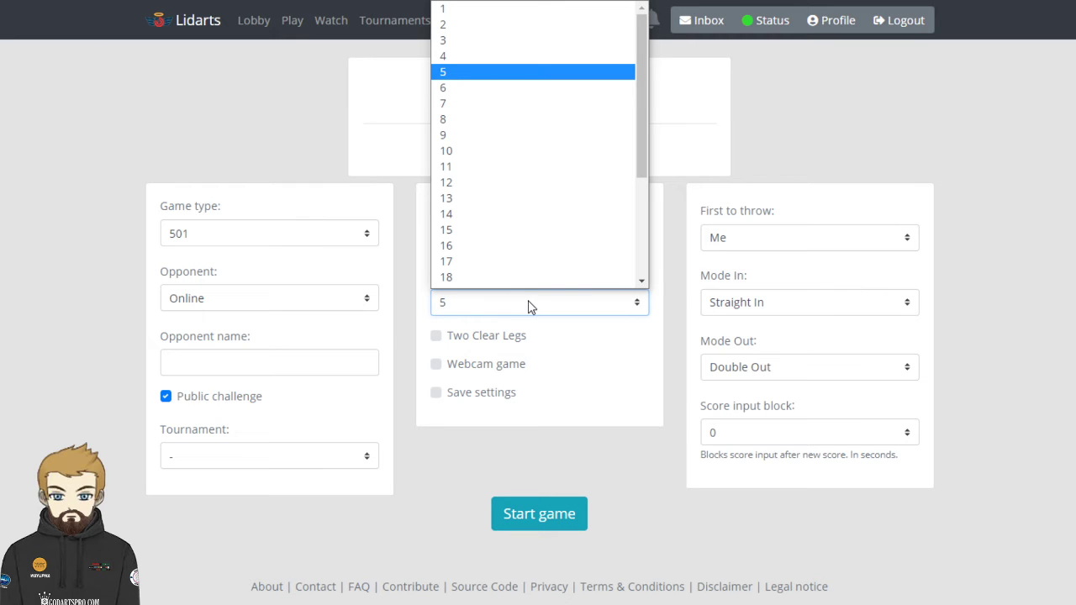
pyautogui.moveTo(610, 332)
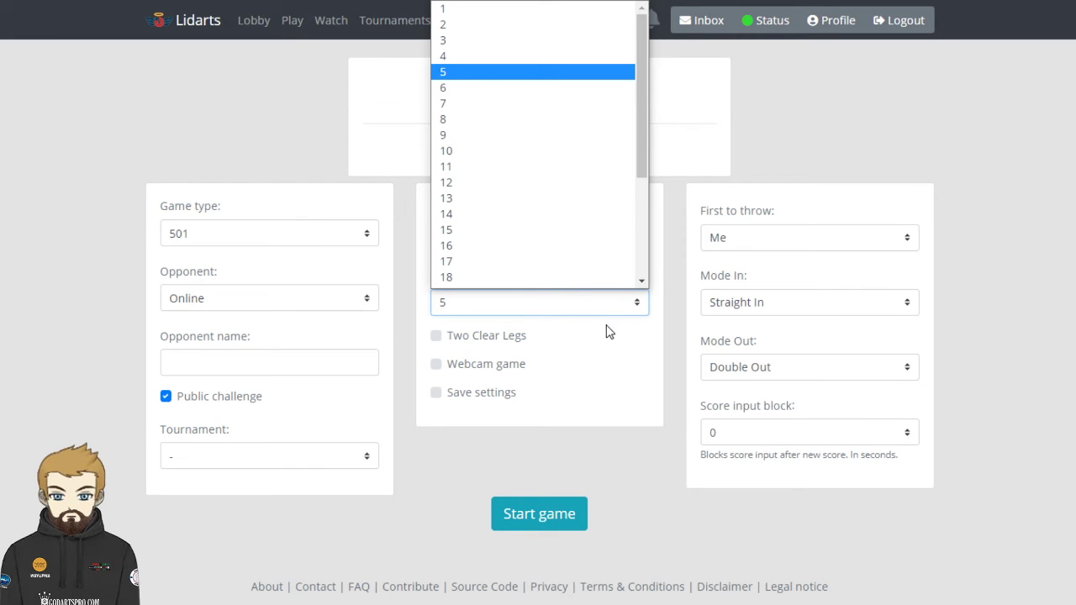
pyautogui.click(442, 72)
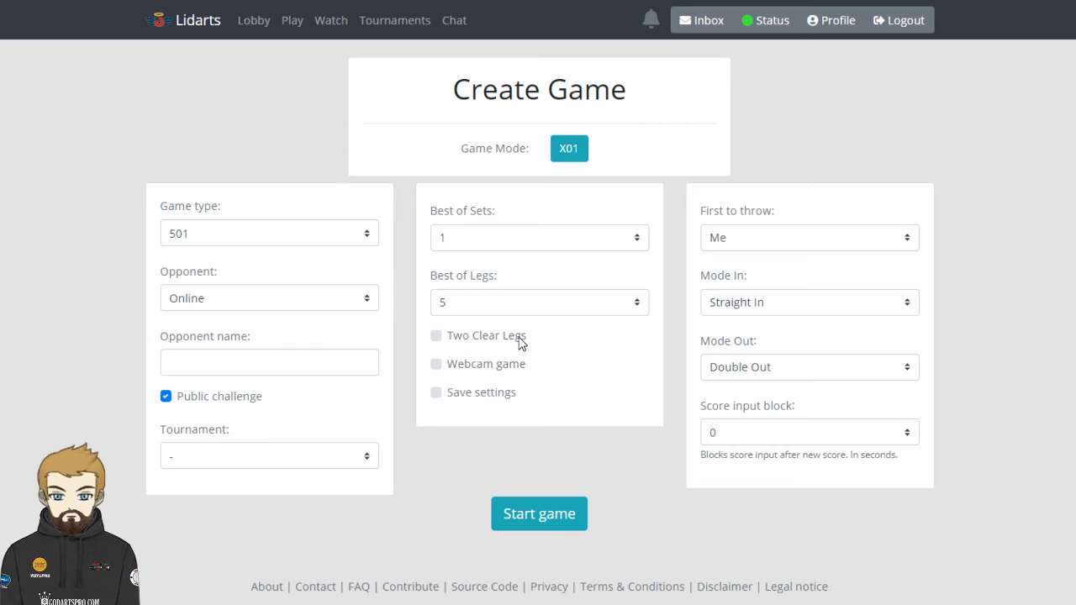
pyautogui.moveTo(490, 373)
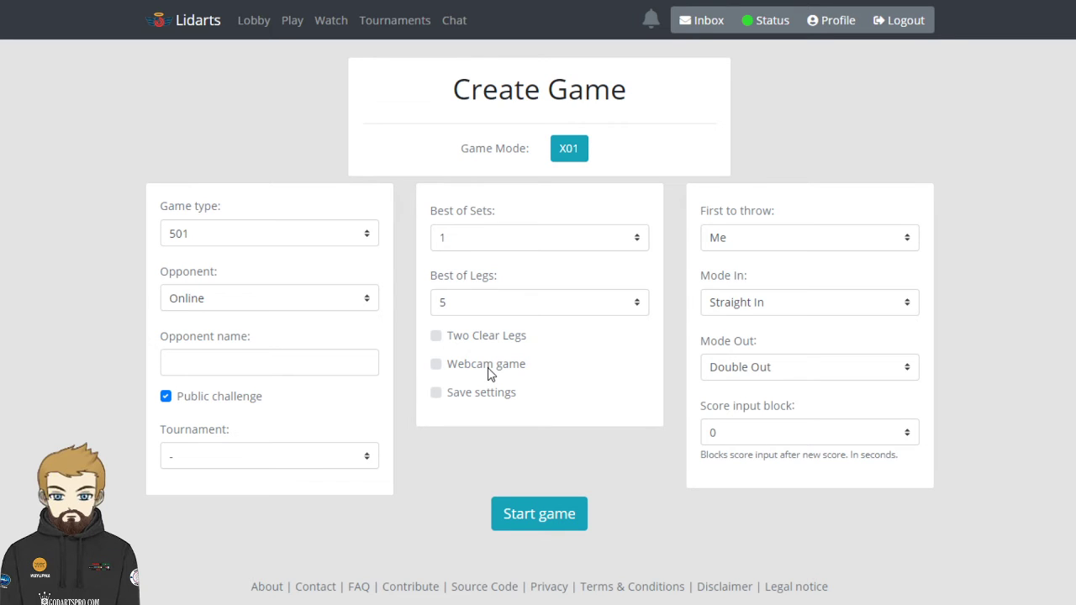
pyautogui.click(435, 363)
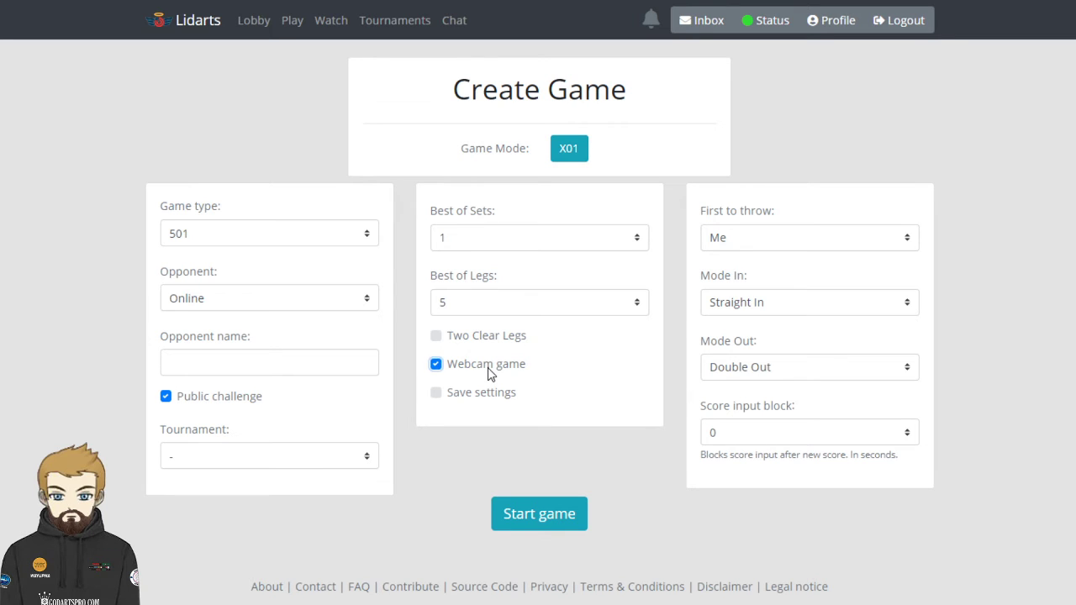
pyautogui.click(436, 363)
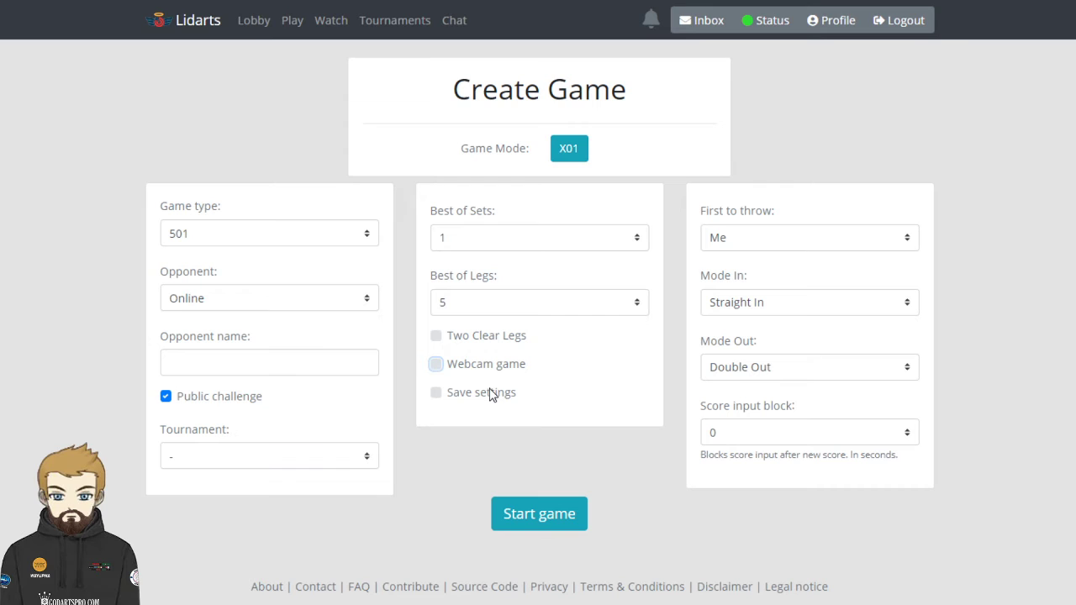
pyautogui.click(807, 237)
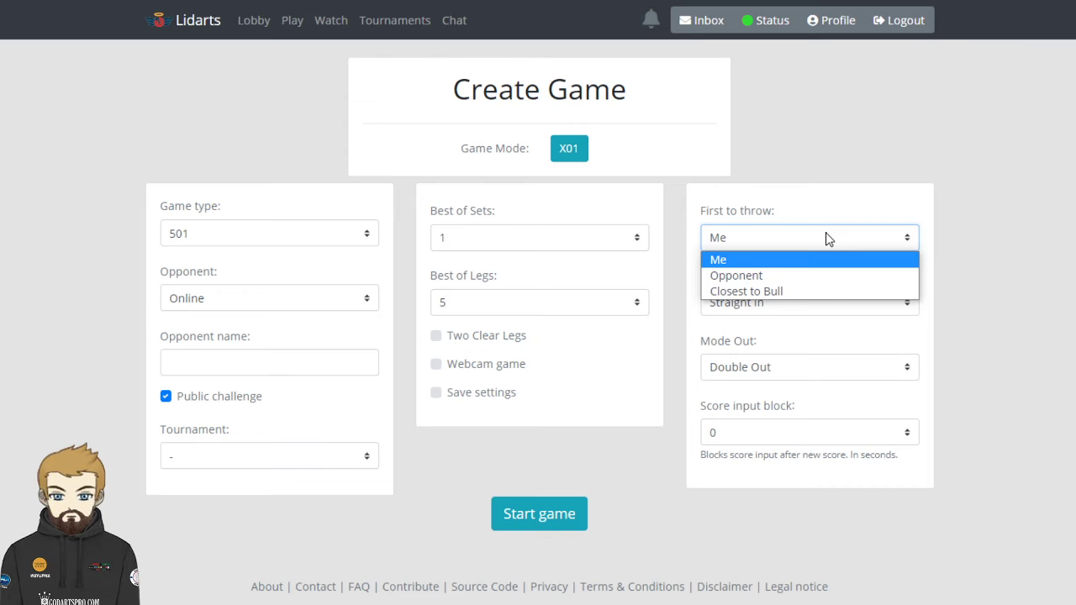
# Step: Let Closest to Bull decide who throws first, keeping straight in and double out
pyautogui.click(745, 291)
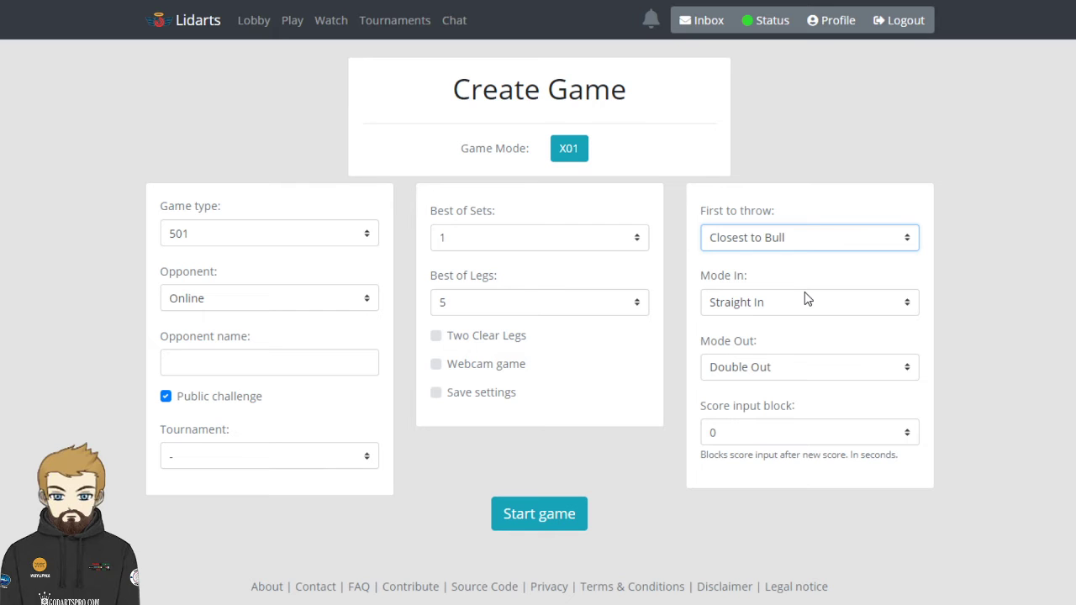
pyautogui.click(808, 302)
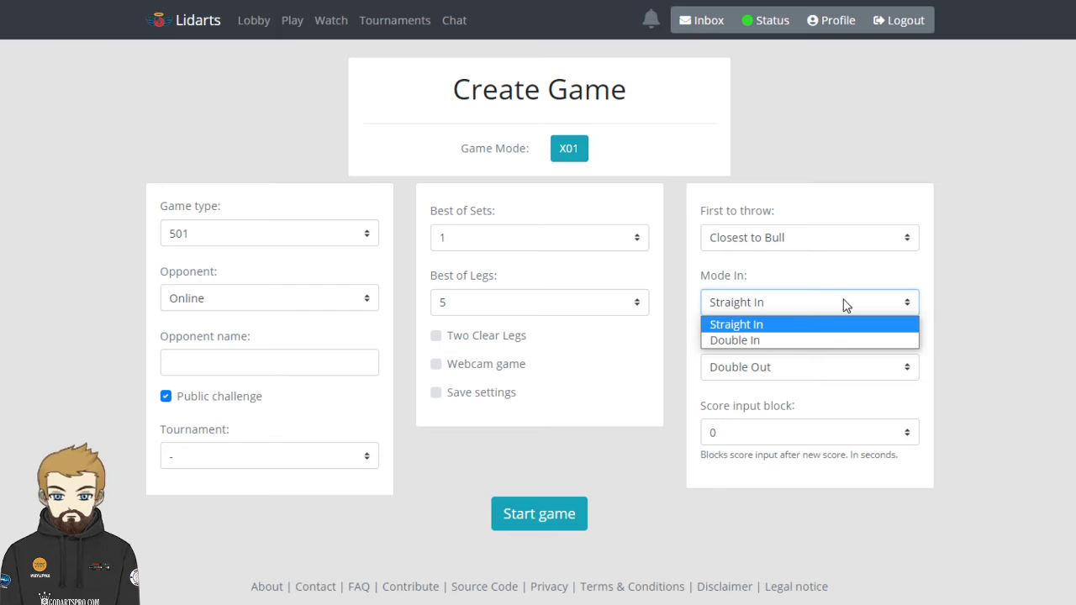
pyautogui.click(807, 366)
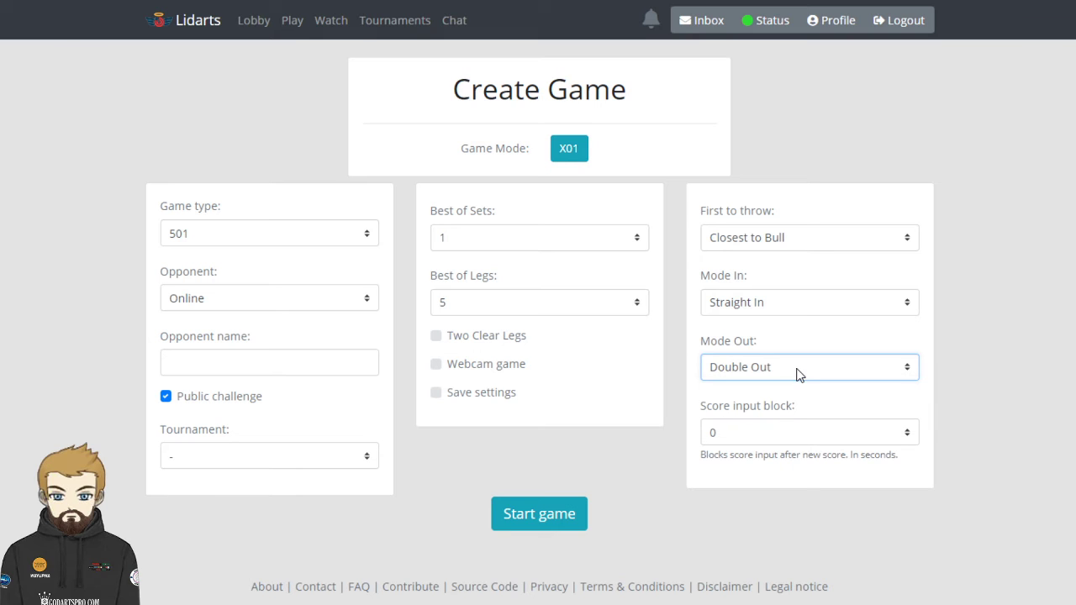
pyautogui.moveTo(822, 433)
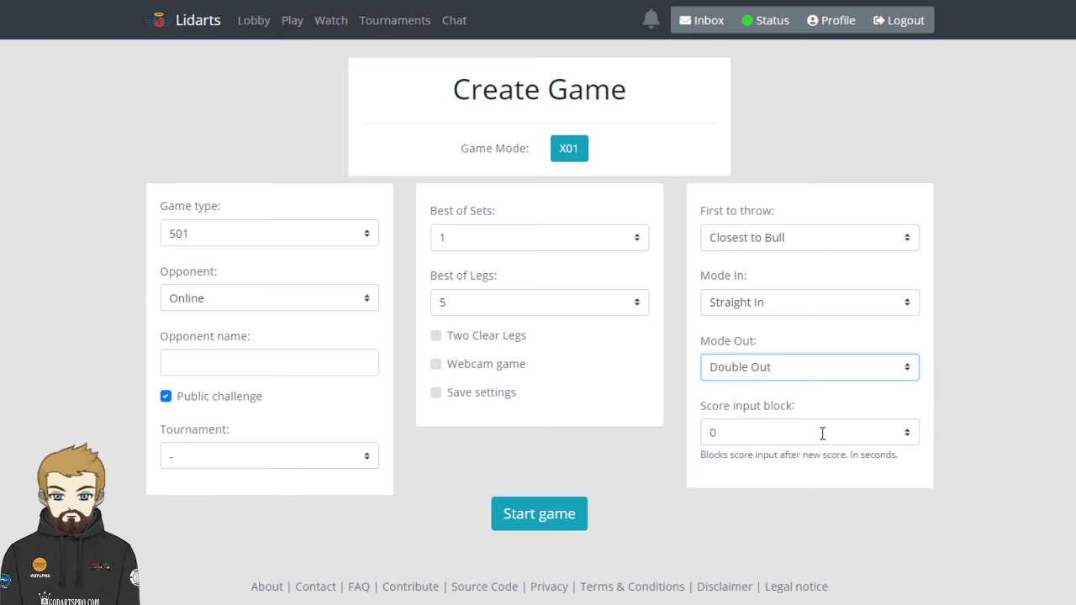
pyautogui.moveTo(950, 432)
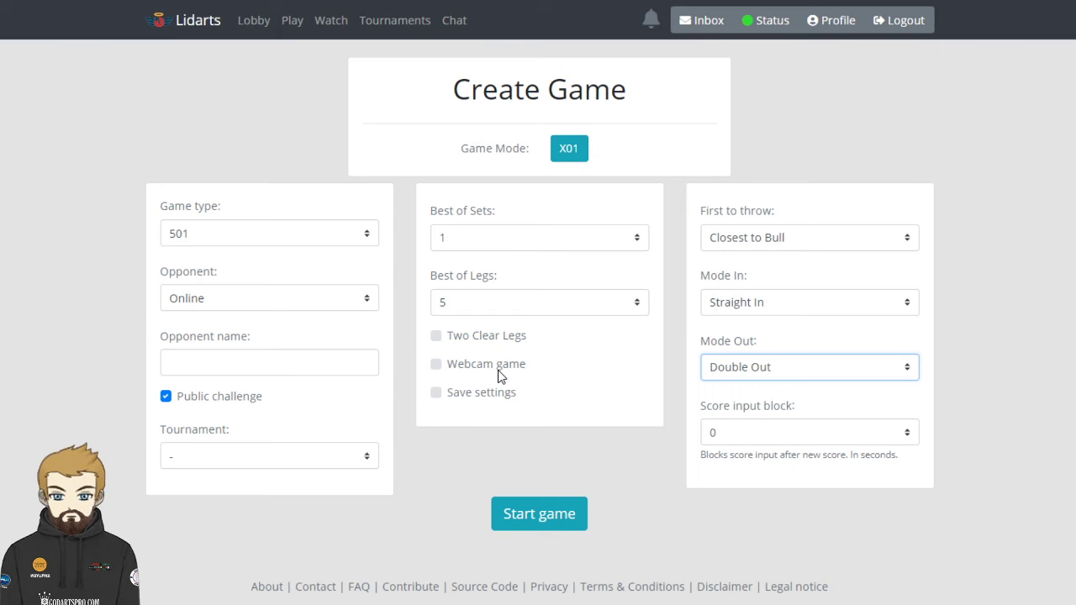
pyautogui.moveTo(787, 246)
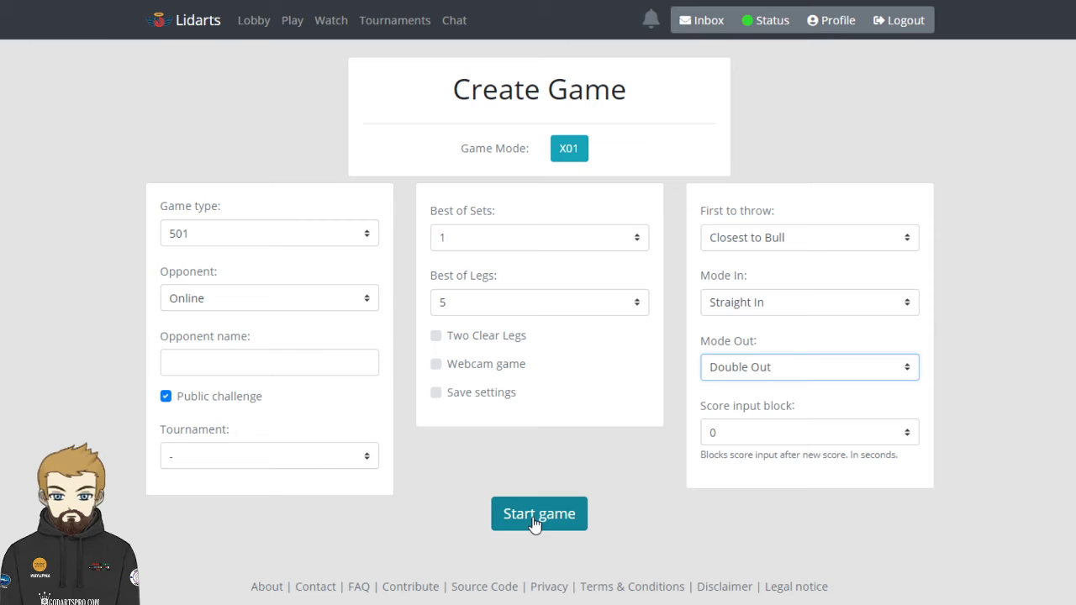
# Step: Post the public 501 challenge, then cancel it from the waiting screen
pyautogui.click(538, 514)
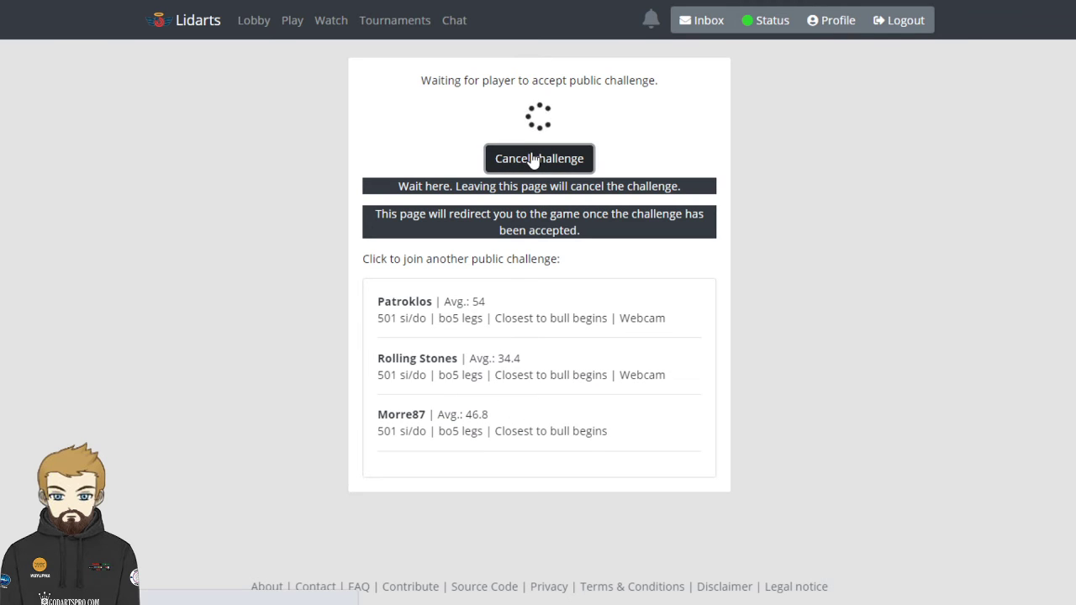
pyautogui.click(539, 158)
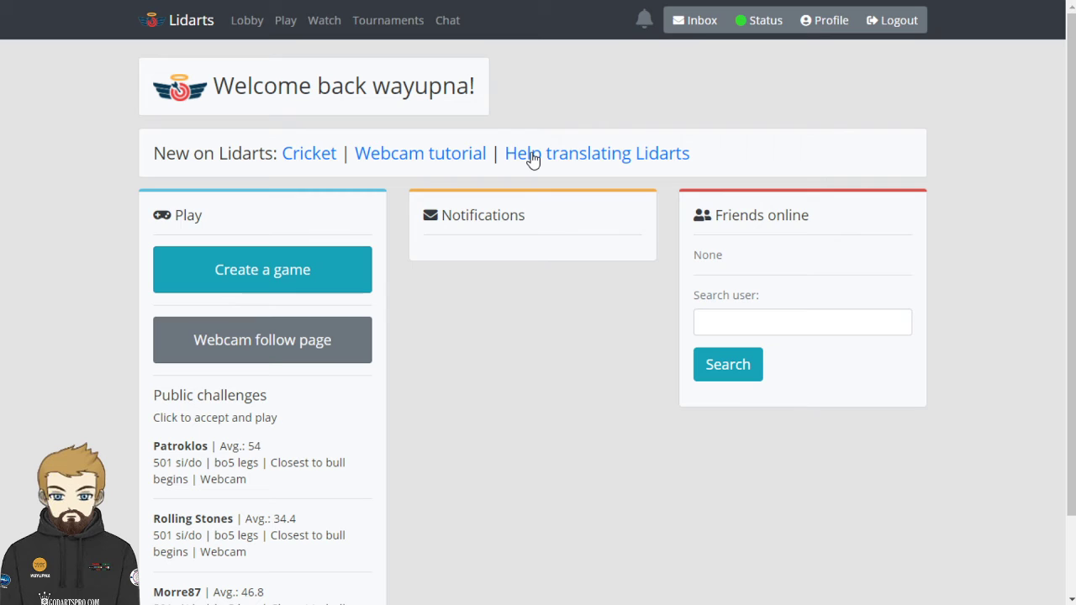
pyautogui.moveTo(403, 220)
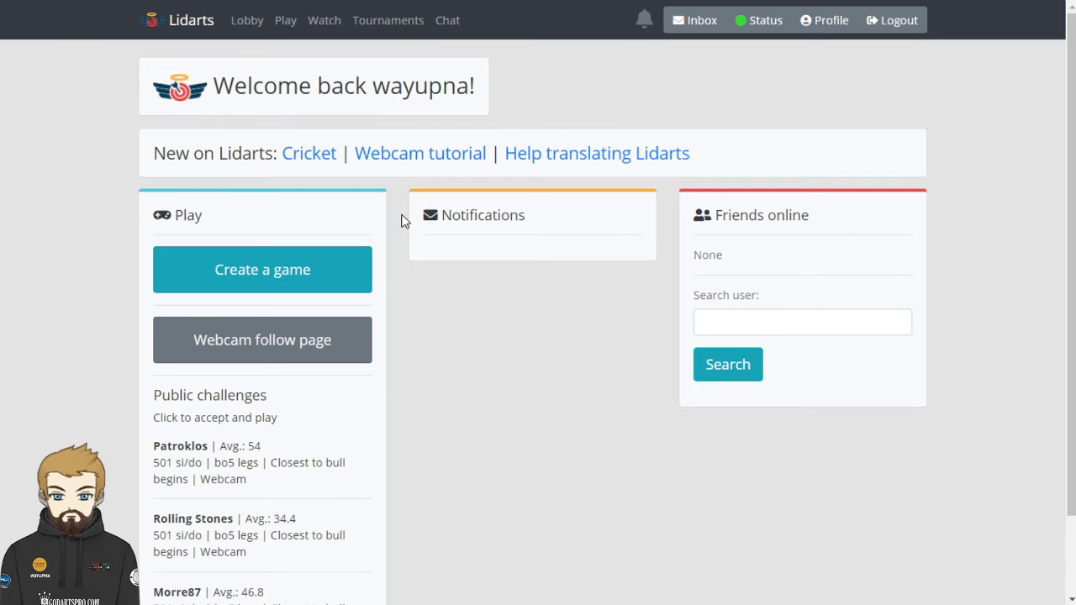
pyautogui.moveTo(311, 268)
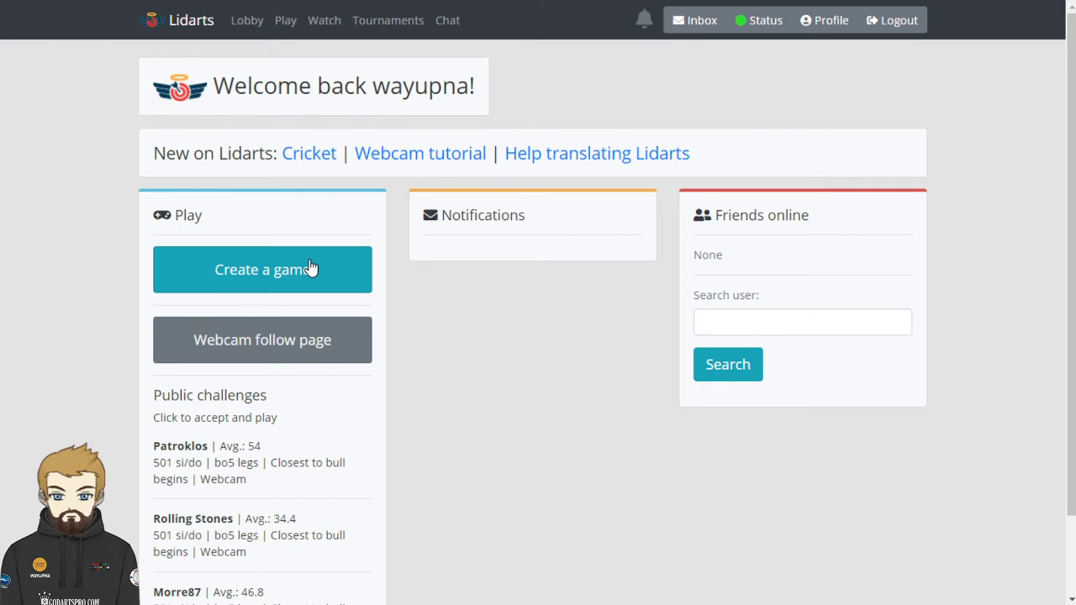
pyautogui.moveTo(247, 20)
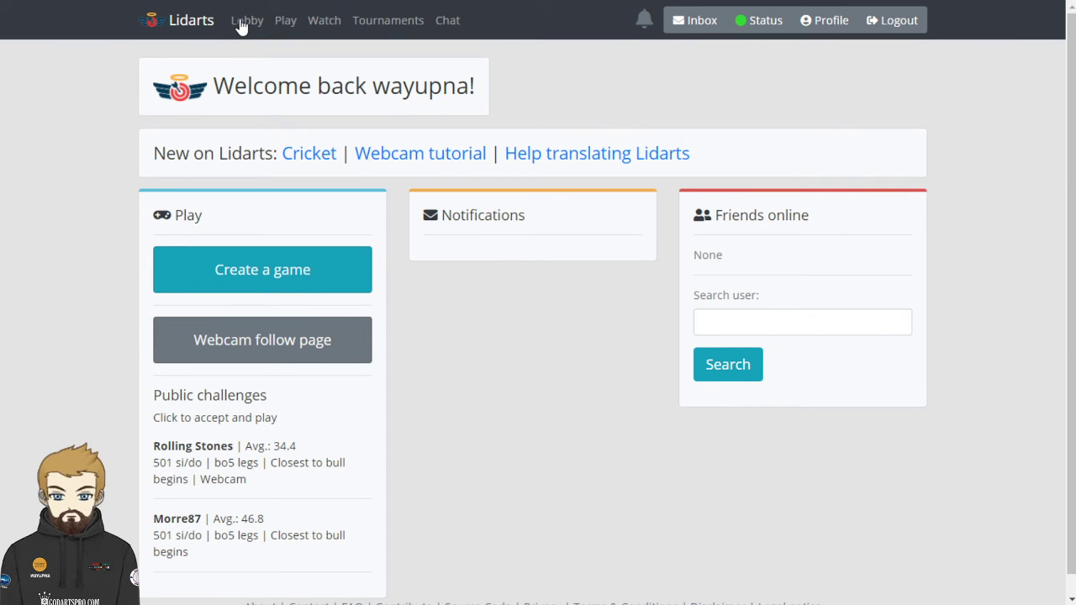
pyautogui.moveTo(246, 20)
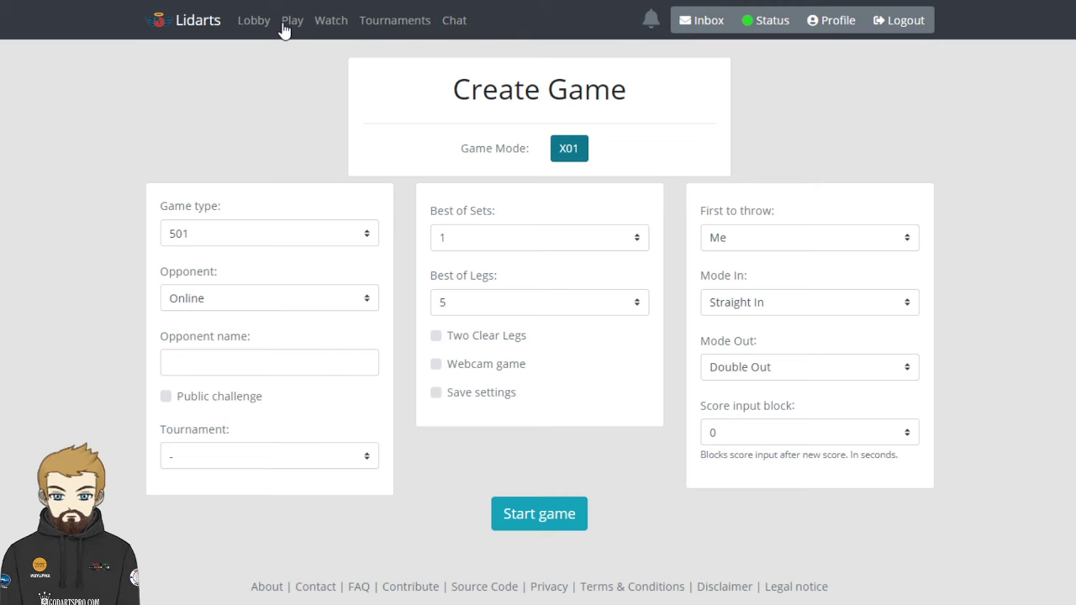
# Step: View the Watch page of games in progress, then move on to Tournaments
pyautogui.click(253, 20)
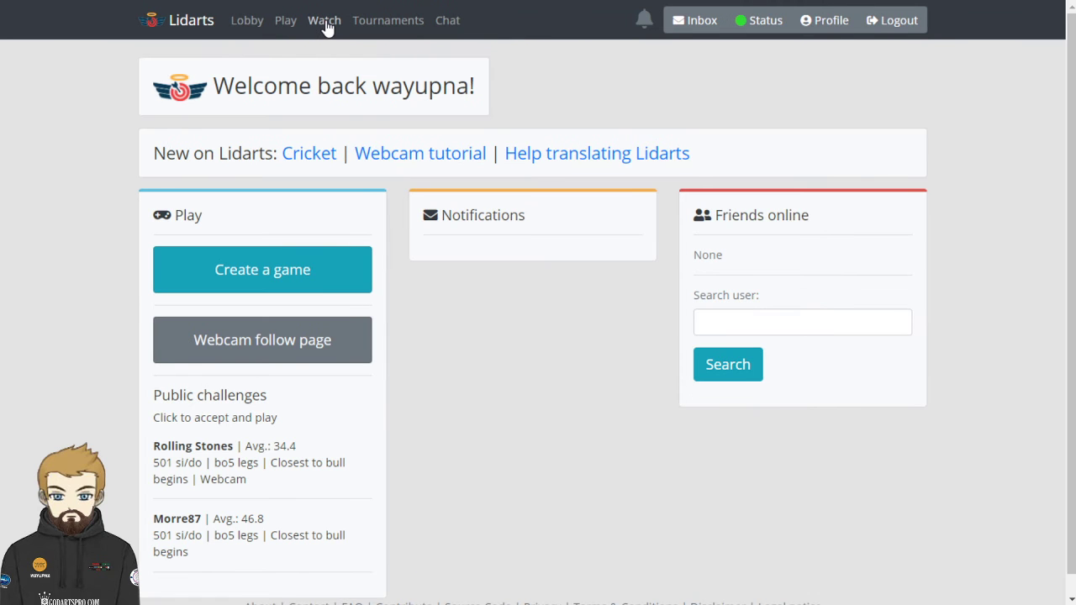
pyautogui.click(323, 20)
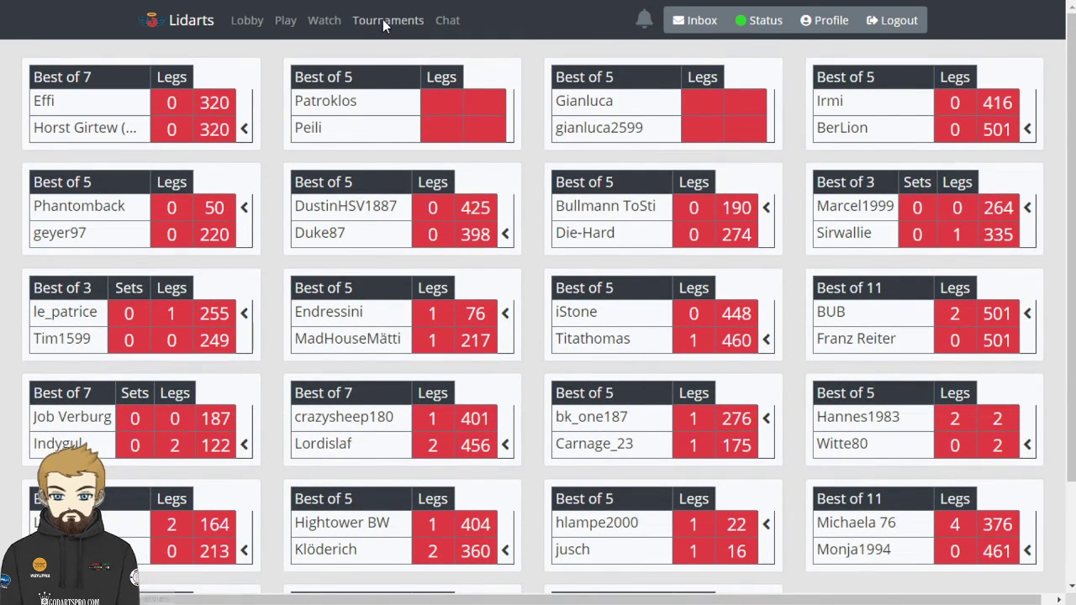
pyautogui.click(388, 20)
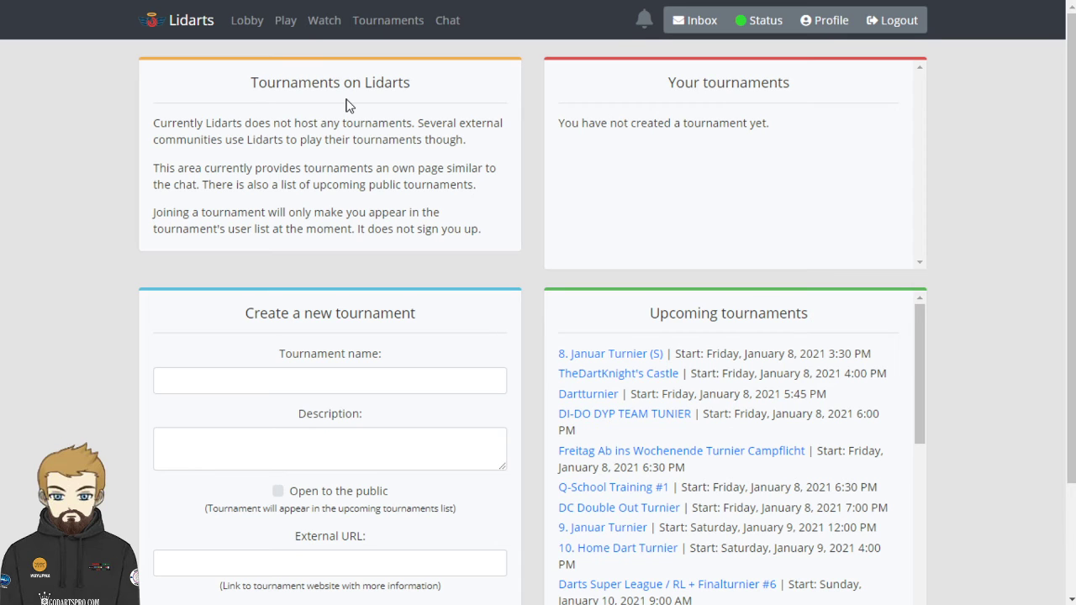
pyautogui.moveTo(949, 241)
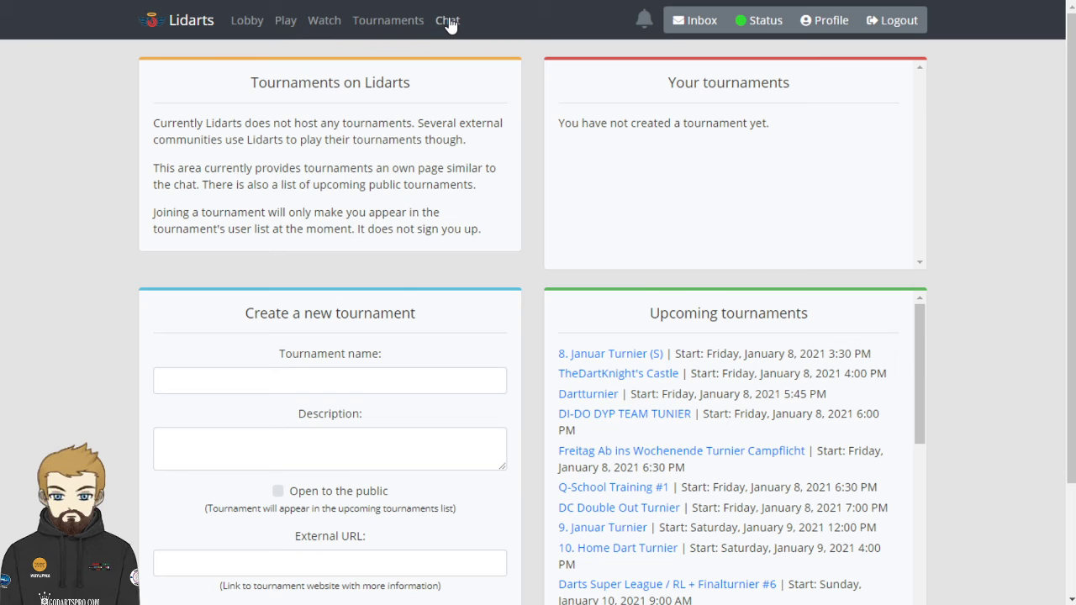
pyautogui.moveTo(479, 101)
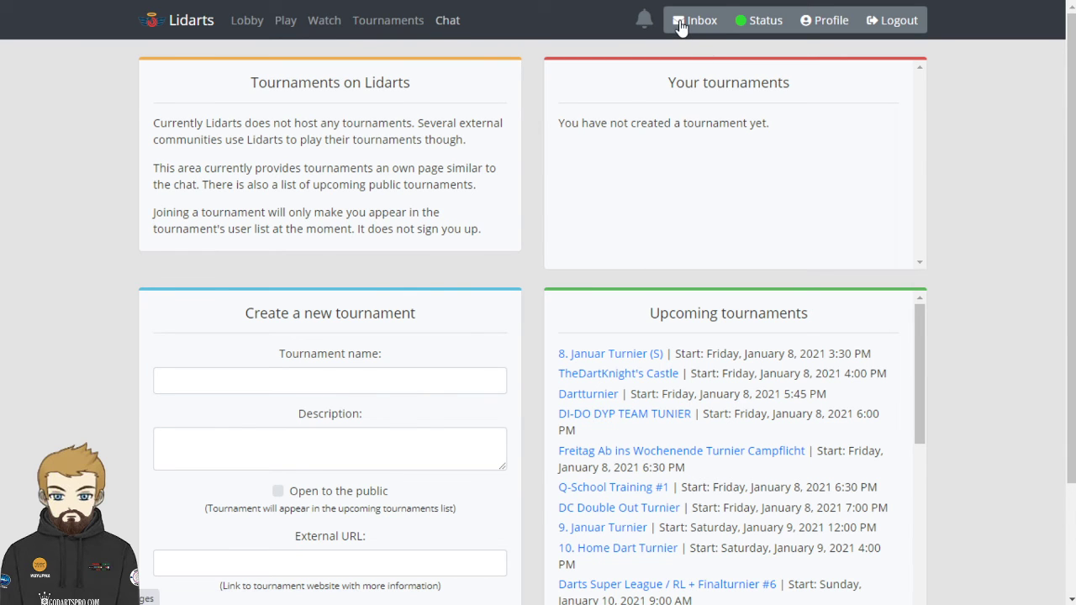
# Step: Move from the Tournaments page to the community Chat
pyautogui.click(447, 20)
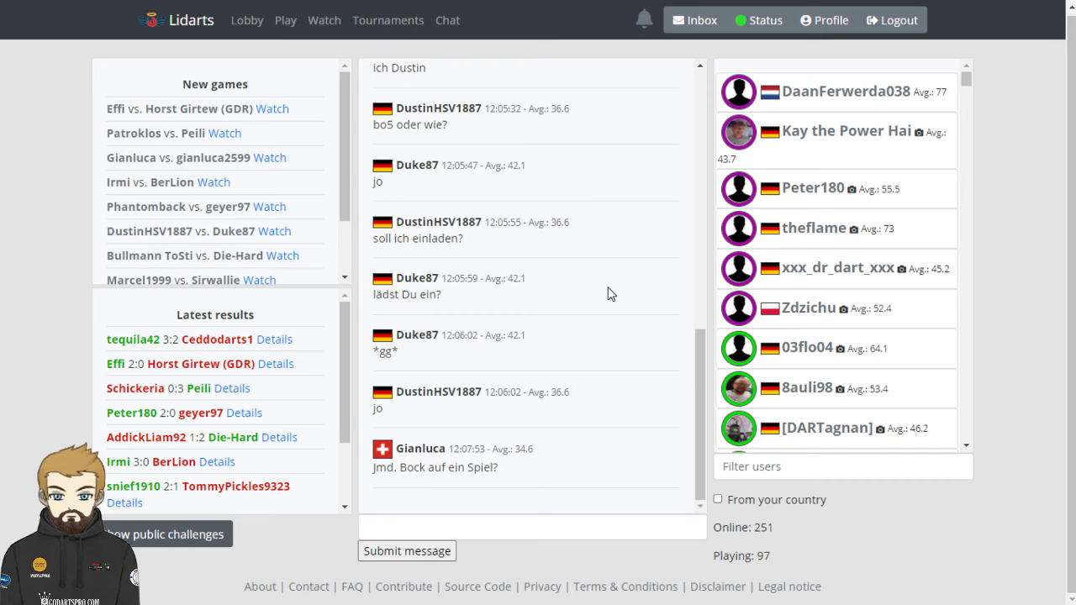
pyautogui.moveTo(620, 256)
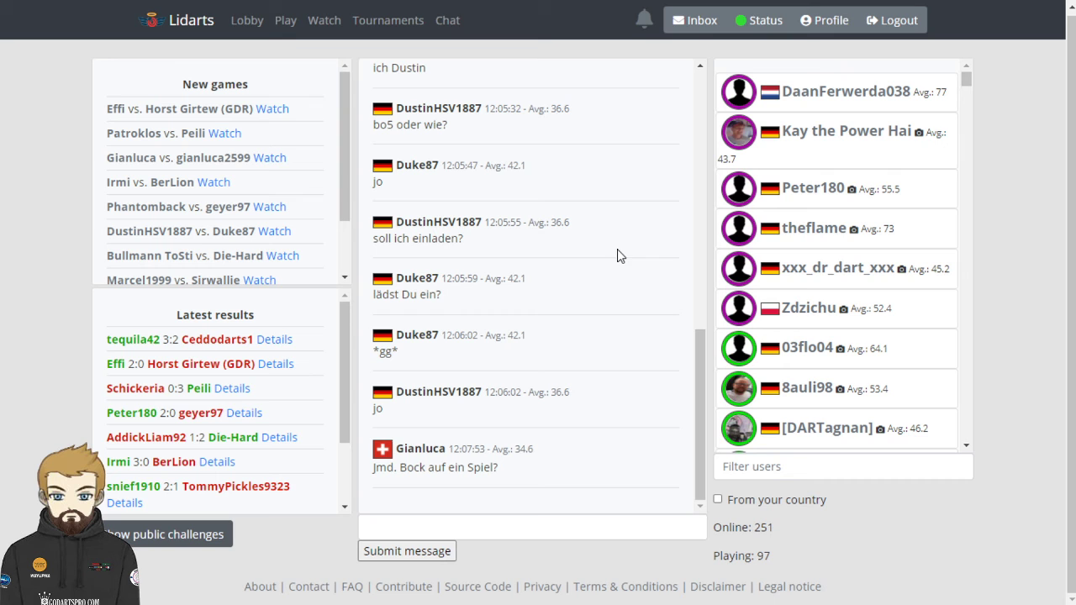
# Step: Browse further down the online users list on the Chat page
pyautogui.scroll(-3)
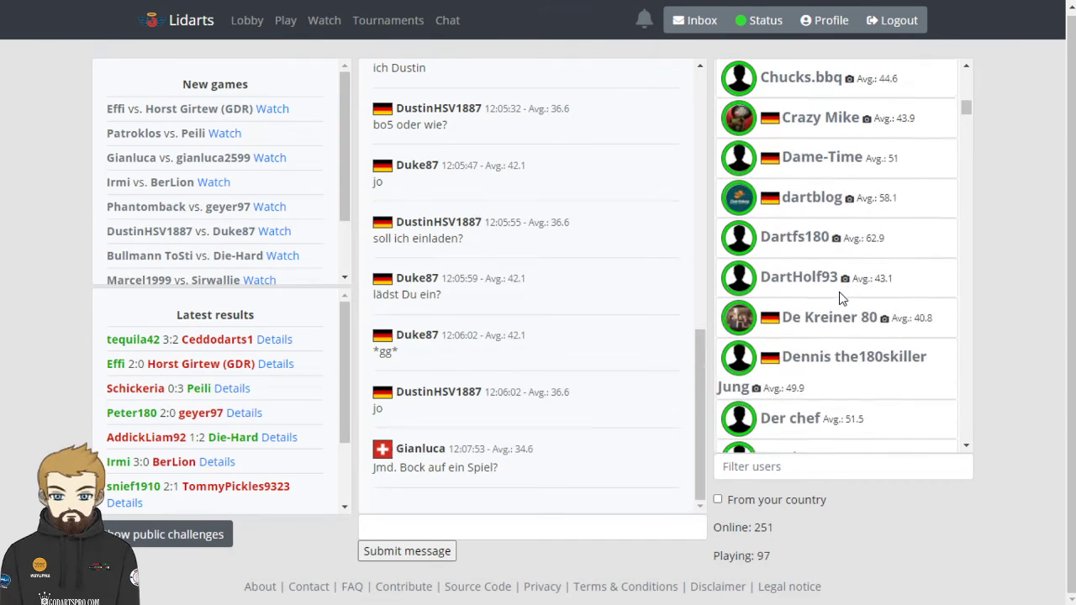
pyautogui.scroll(-3)
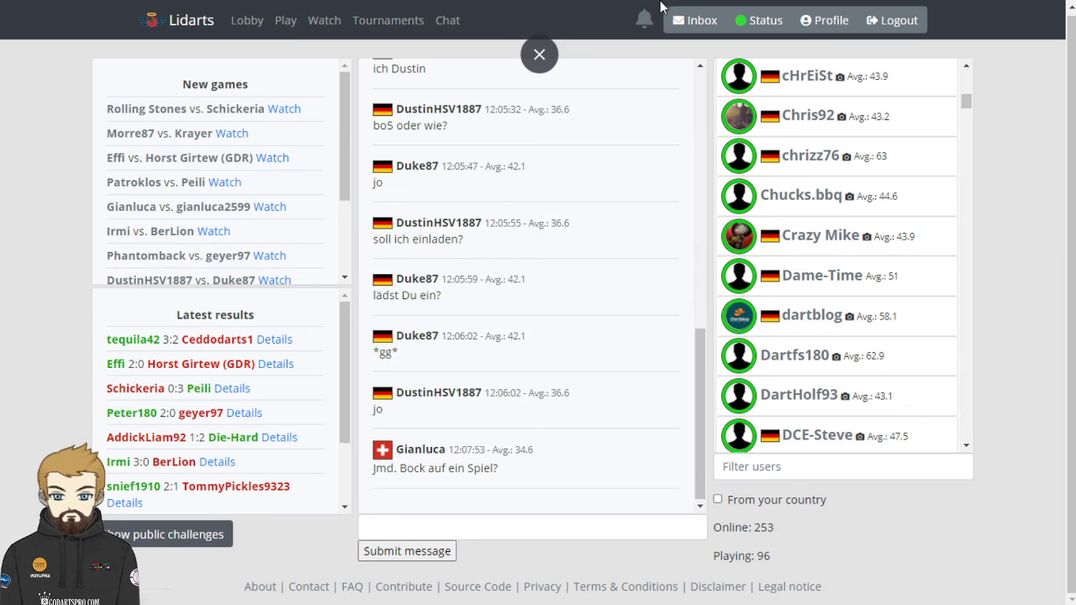
pyautogui.moveTo(644, 18)
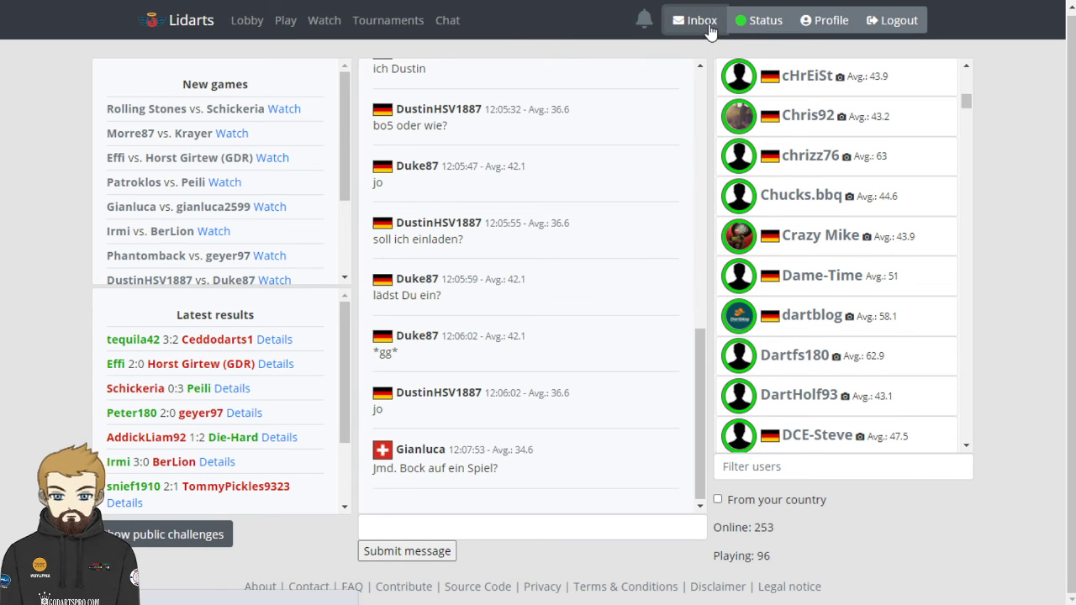
# Step: Visit the inbox, status choices, profile and preferences, then return to the welcome page
pyautogui.click(695, 19)
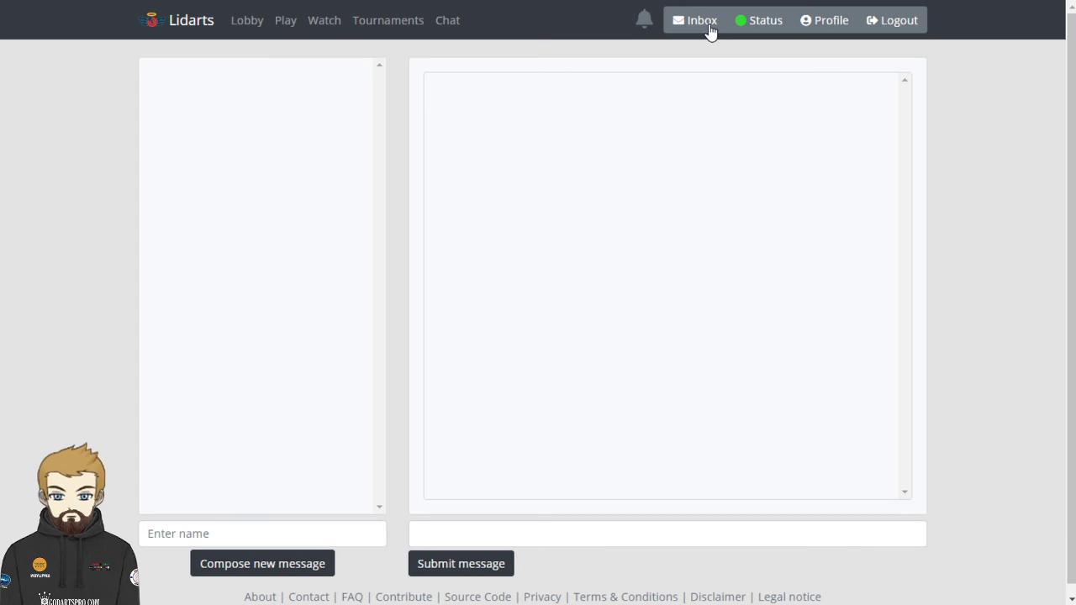
pyautogui.click(757, 20)
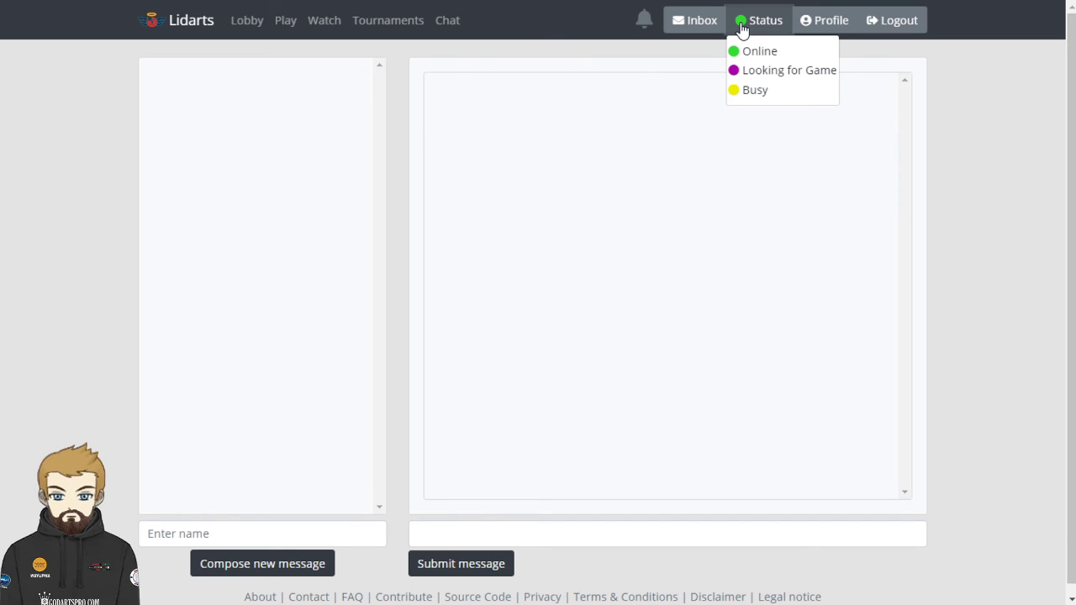
pyautogui.click(823, 19)
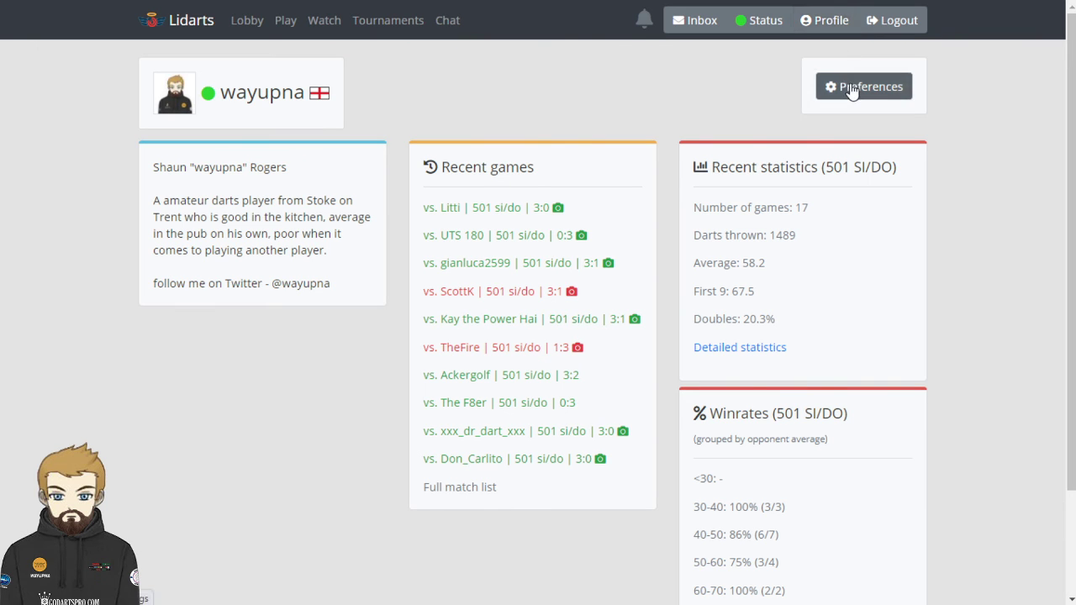
pyautogui.click(862, 86)
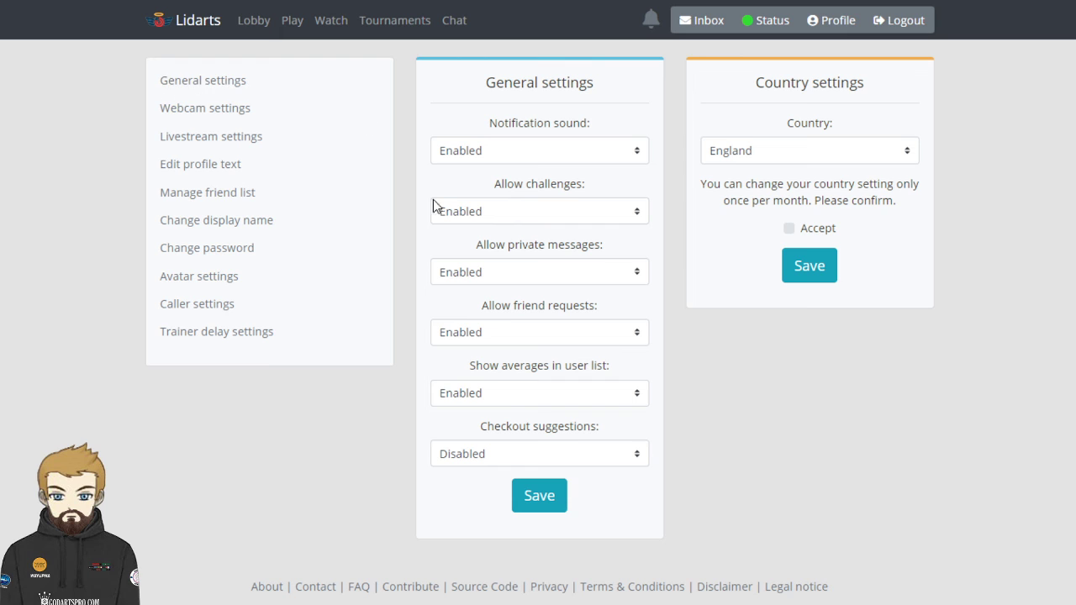
pyautogui.moveTo(550, 353)
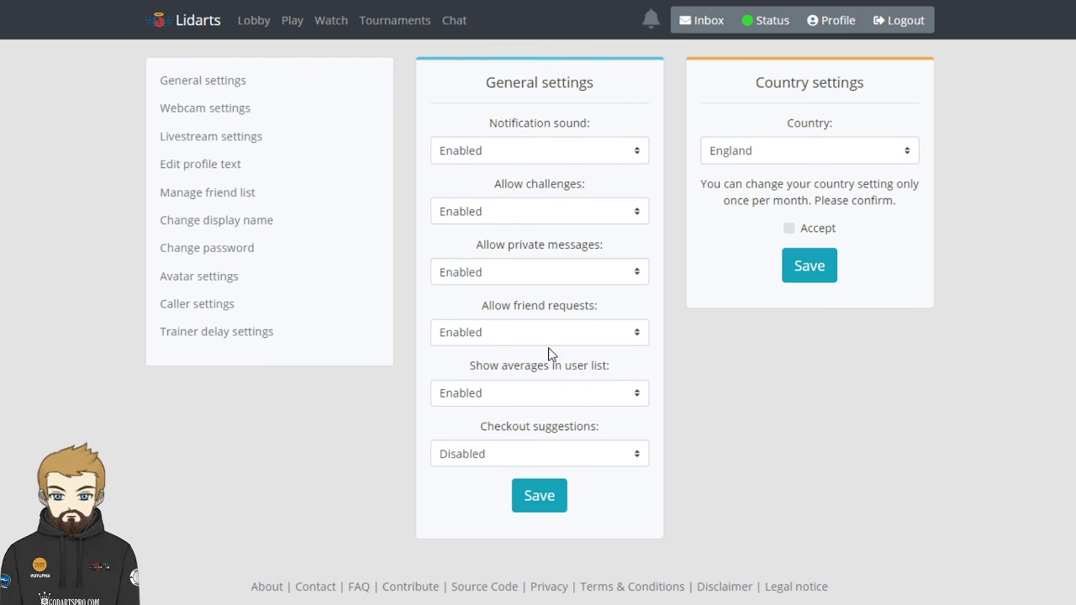
pyautogui.moveTo(207, 247)
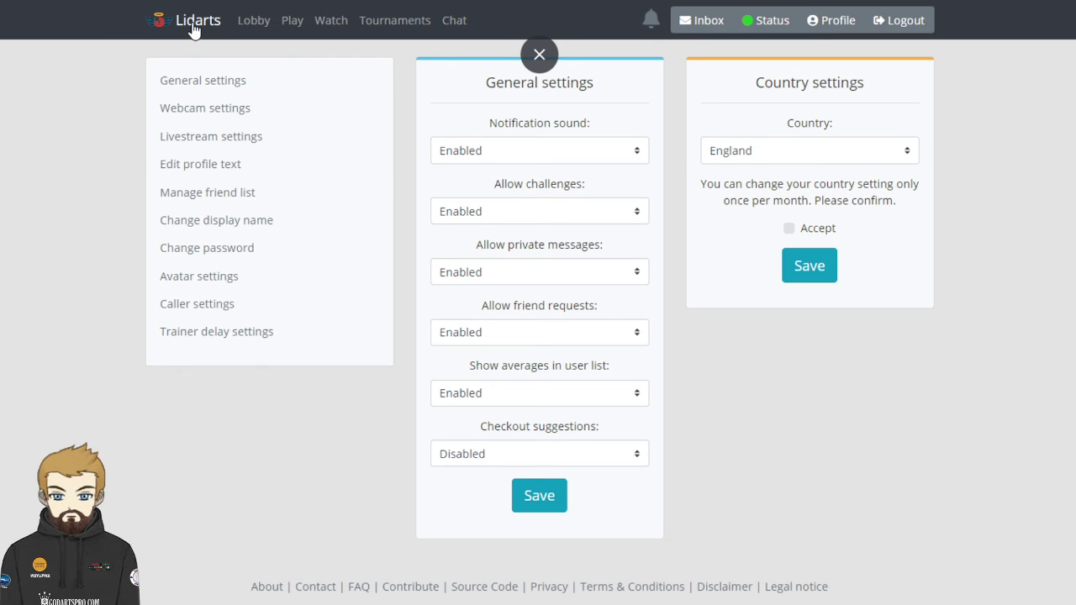
pyautogui.click(539, 55)
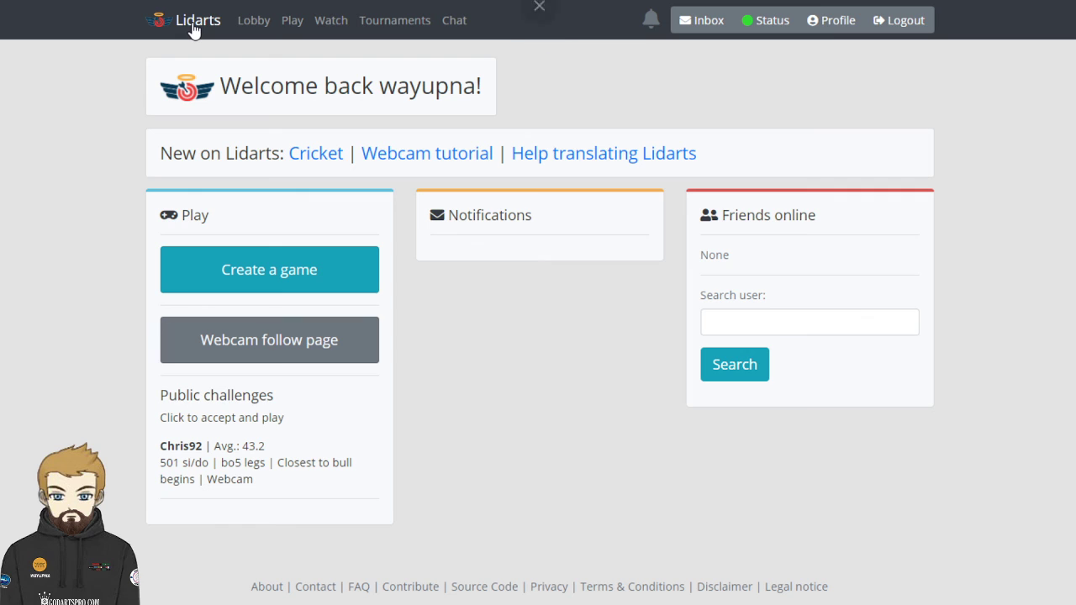